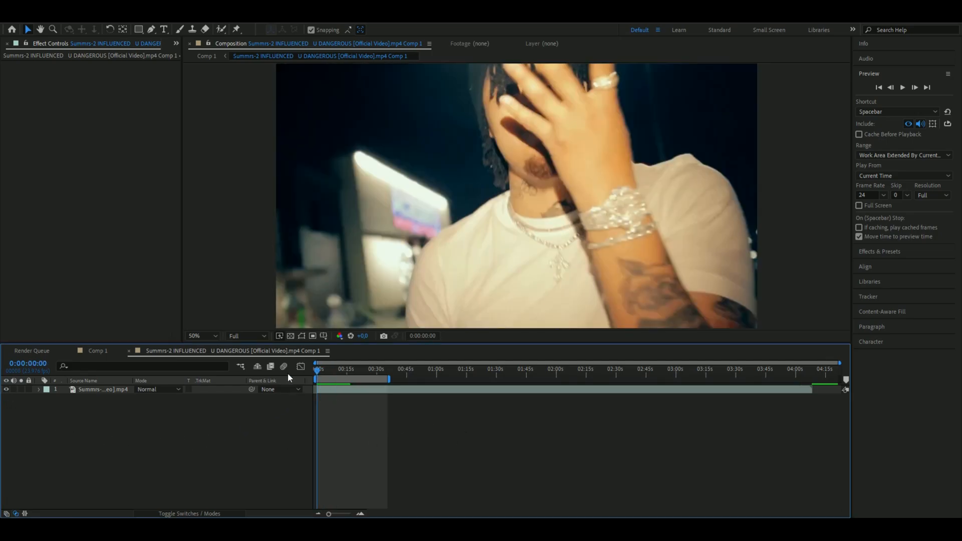
- Create an adjustment layer above the clip with a Noise effect at 15.0% amount
left_click(317, 375)
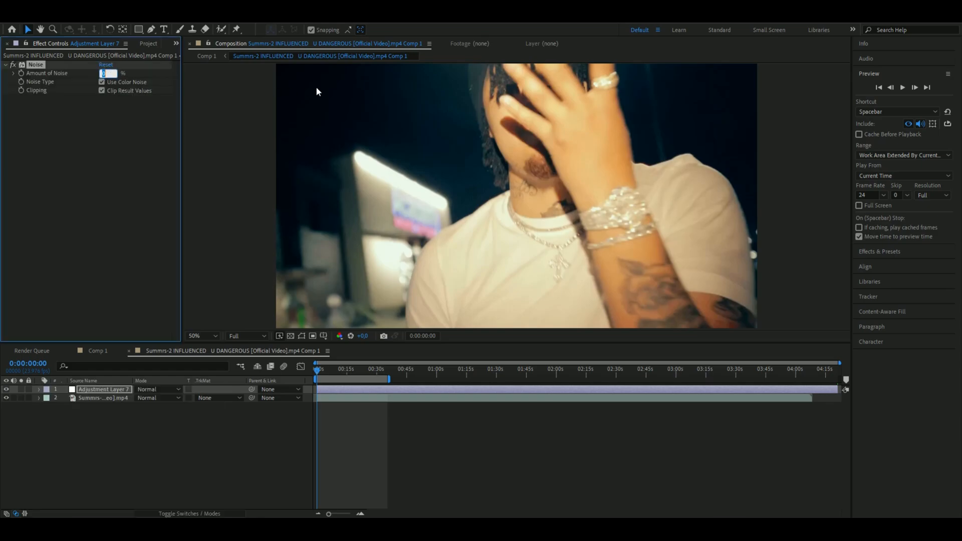
type("15.0")
type("4")
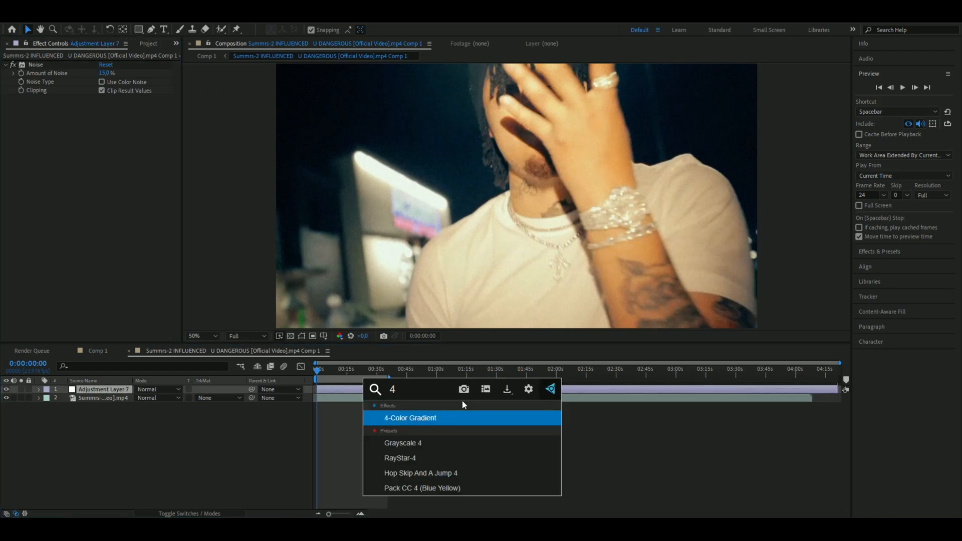
- Apply a green 4-Color Gradient to the adjustment layer and set its blending mode to Darken
double_click(408, 418)
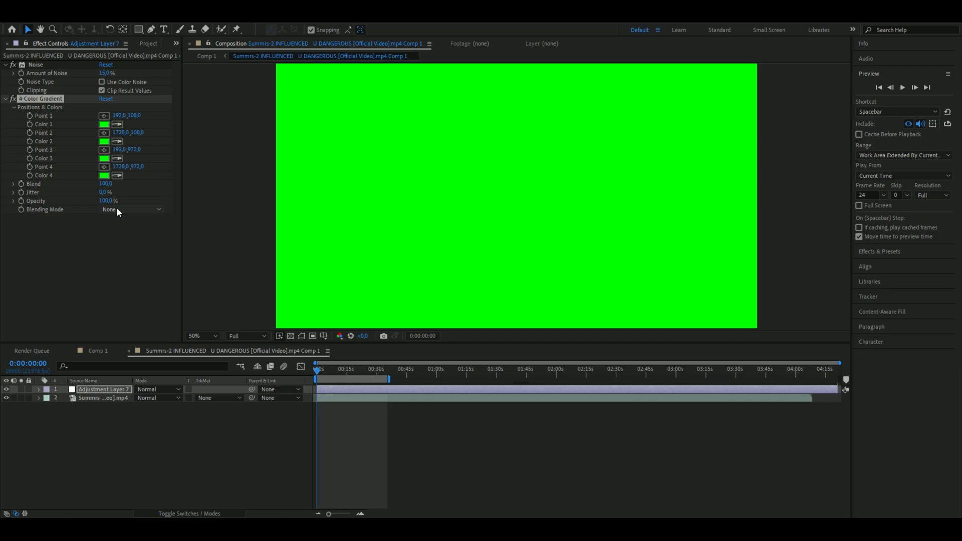
left_click(130, 209)
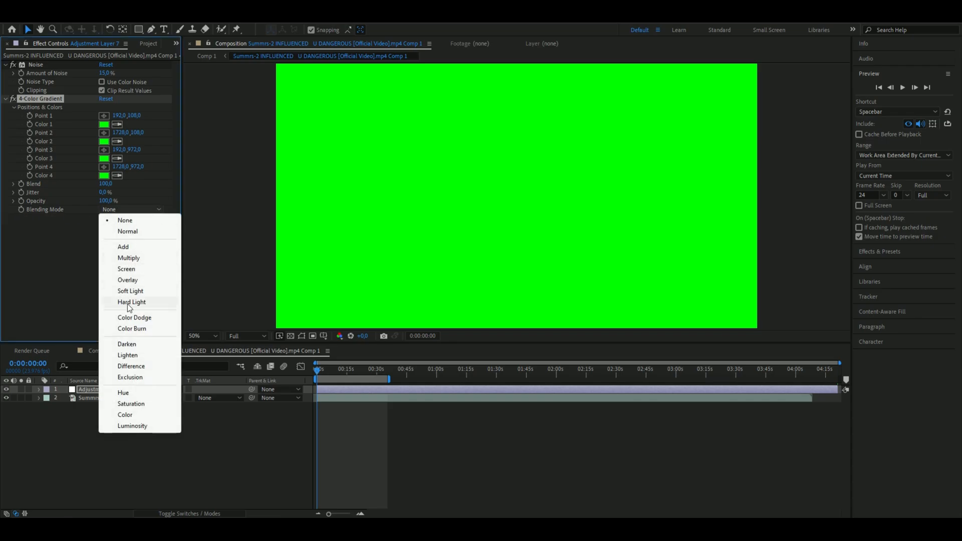
left_click(126, 344)
type("cc l")
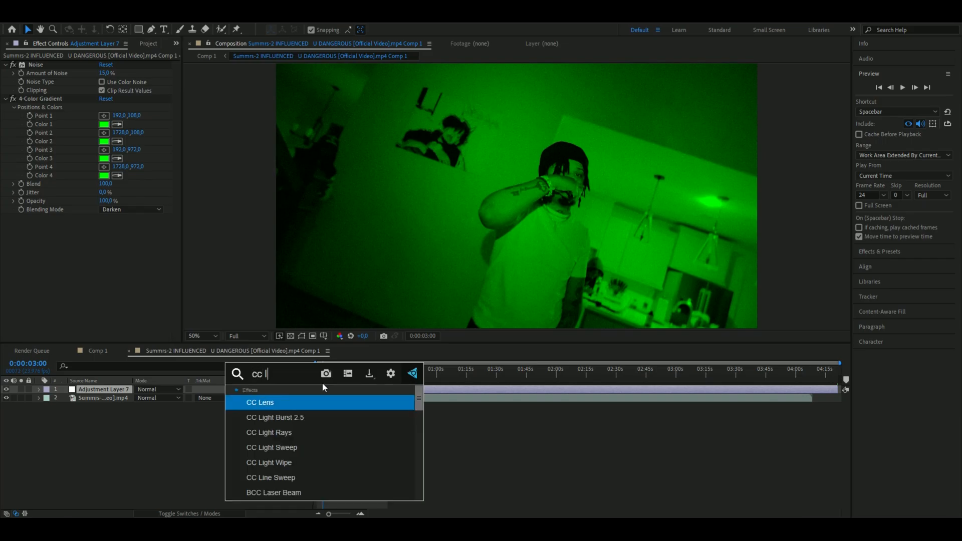
- Apply CC Lens with convergence -6 and a Transform effect scaled to 223
double_click(260, 403)
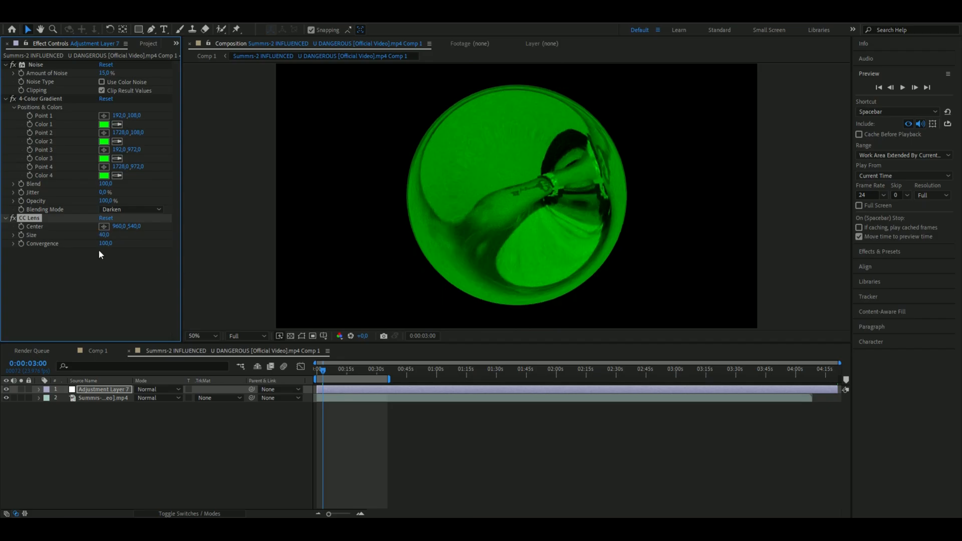
left_click(106, 243)
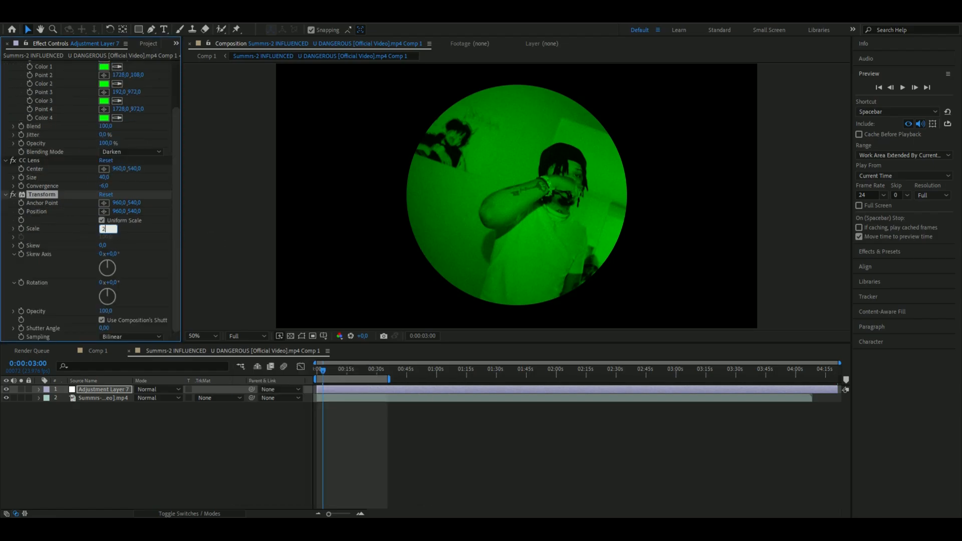
type("223,0")
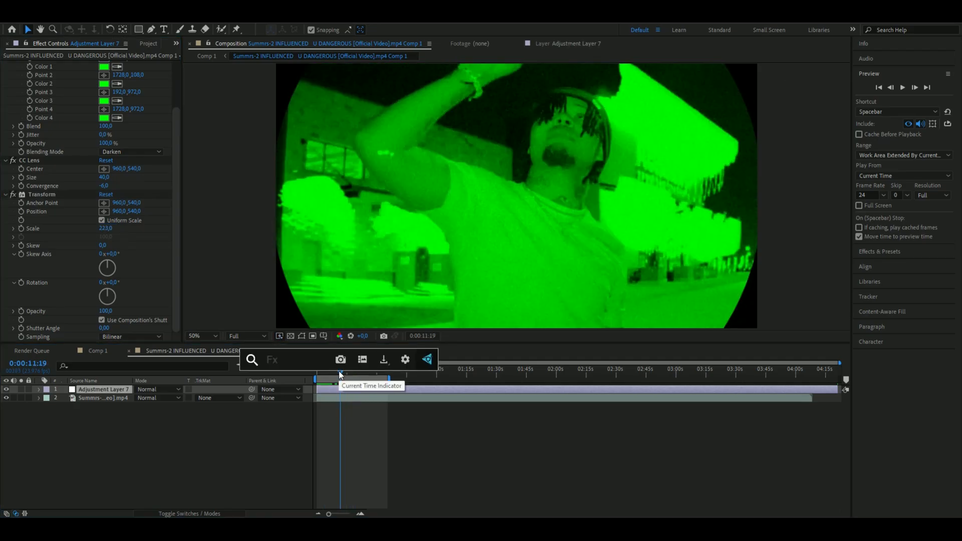
- Apply S_Shake with a typed amplitude, dismiss the stray menu, and jump later in the clip
type("sh")
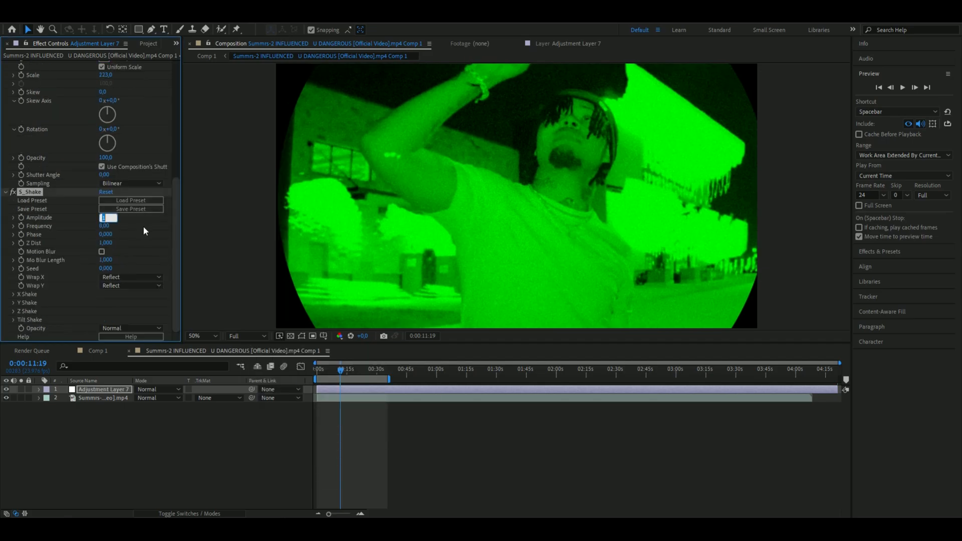
type("0,200")
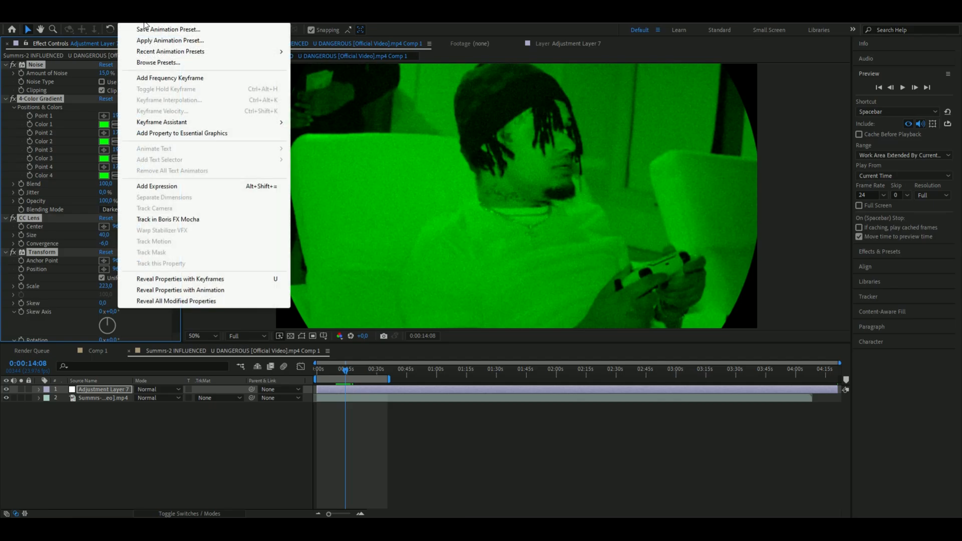
mouse_move(199, 428)
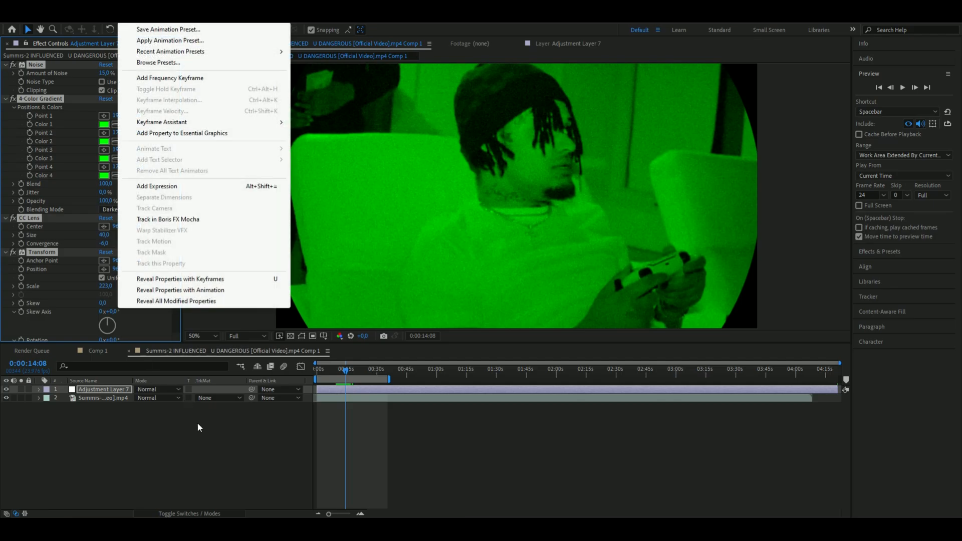
left_click(474, 263)
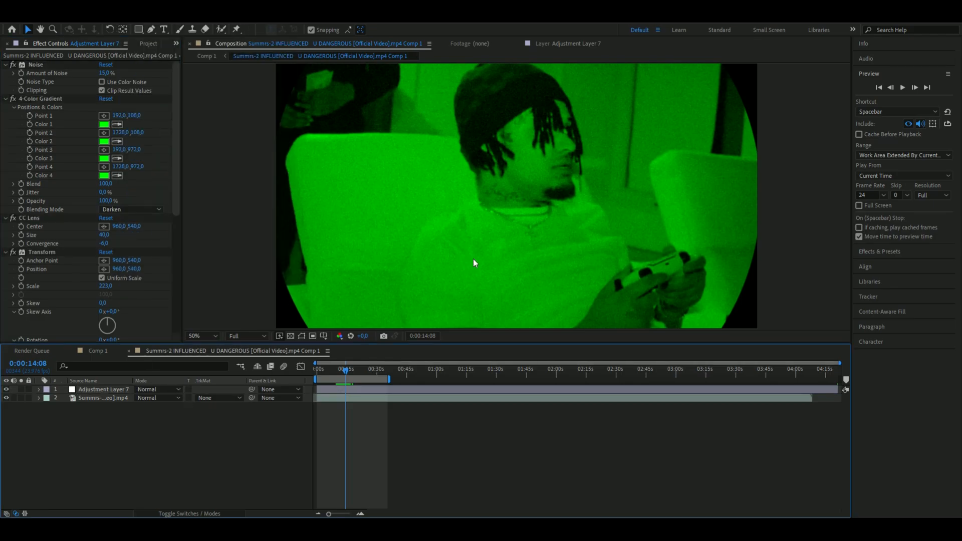
left_click(350, 371)
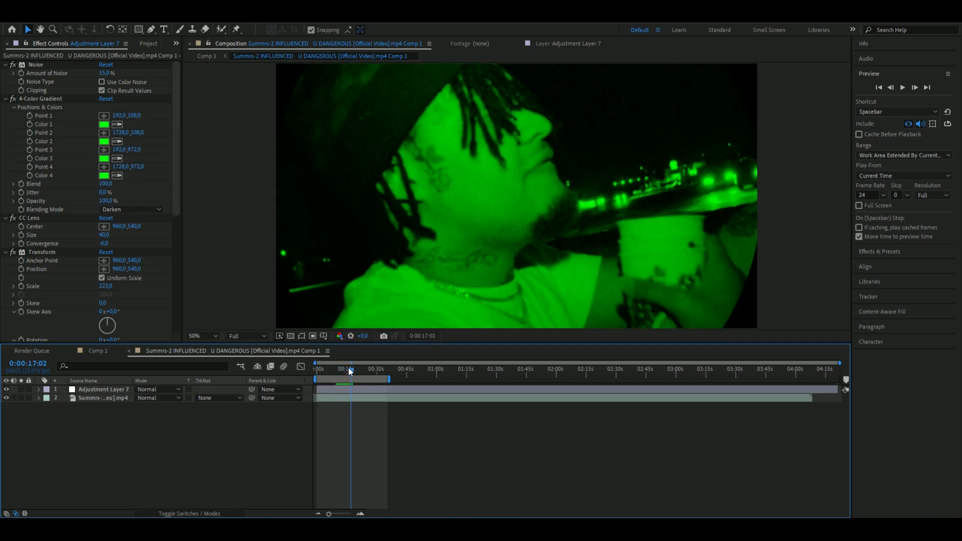
mouse_move(349, 371)
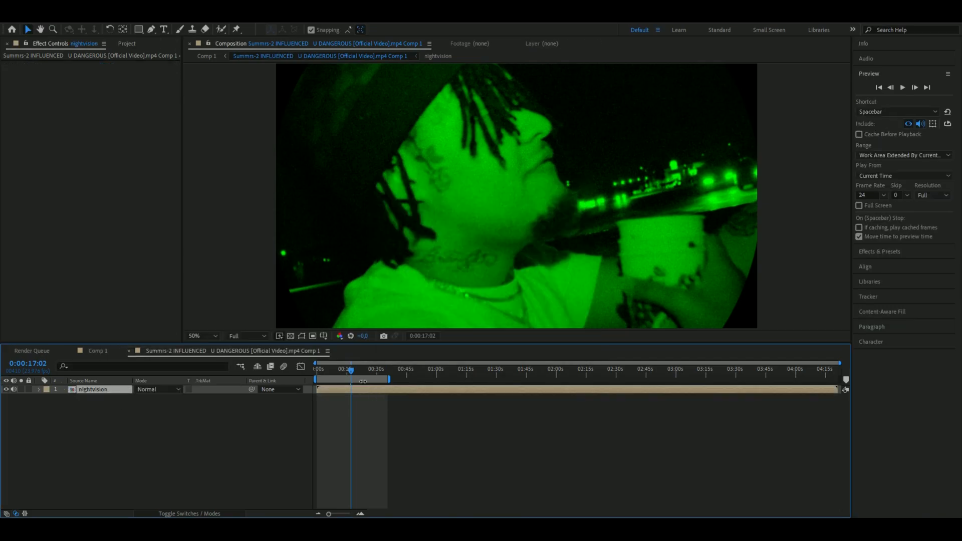
mouse_move(363, 381)
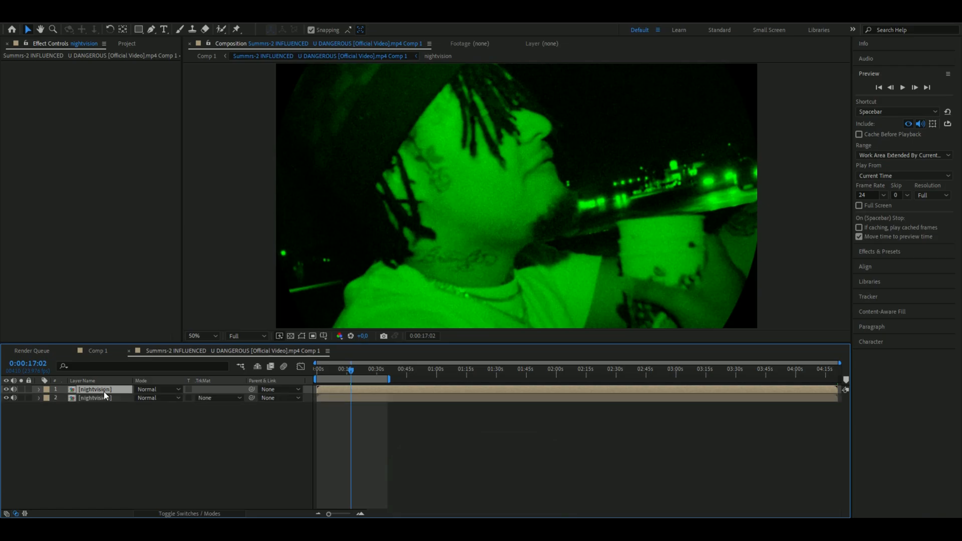
- Precompose the duplicated nightvision layer into a new comp named 'Luma'
right_click(105, 390)
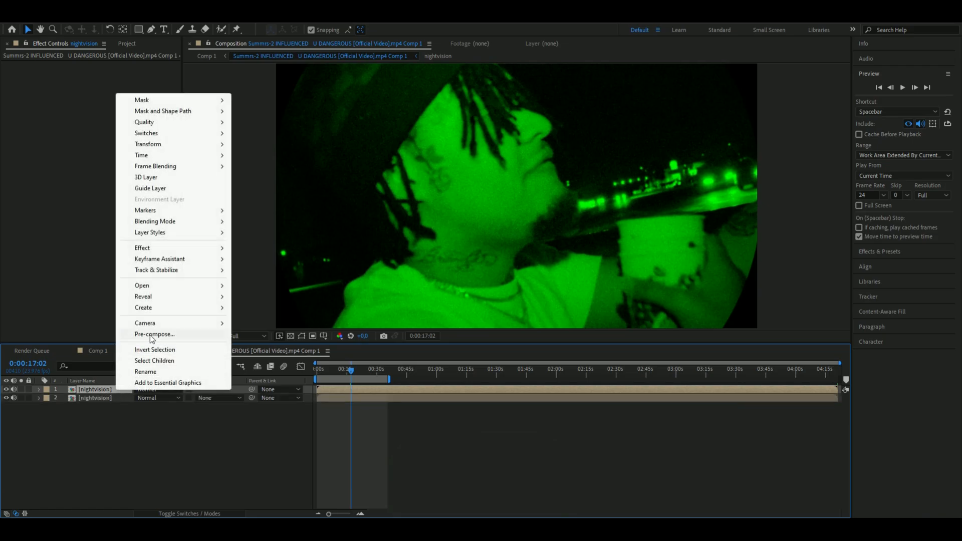
left_click(155, 334)
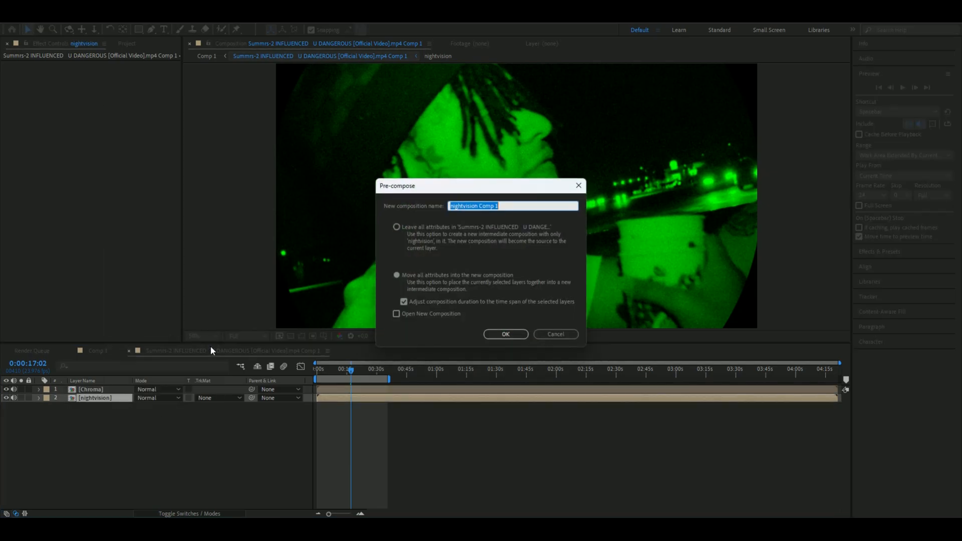
type("Luma")
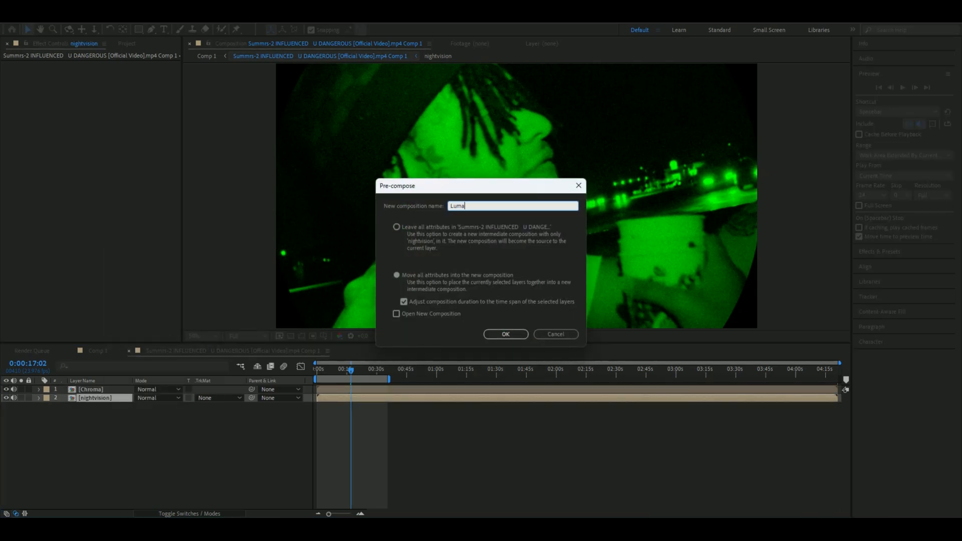
left_click(505, 334)
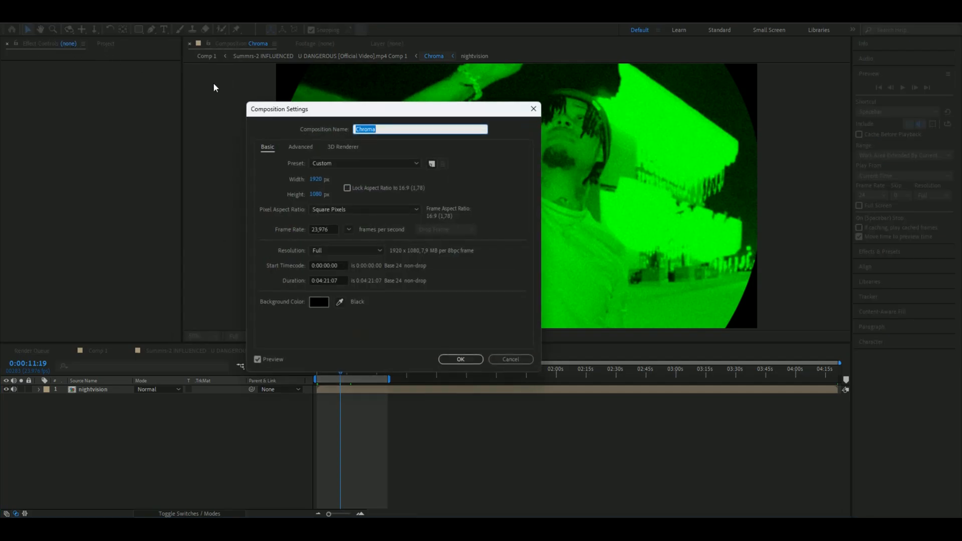
mouse_move(416, 151)
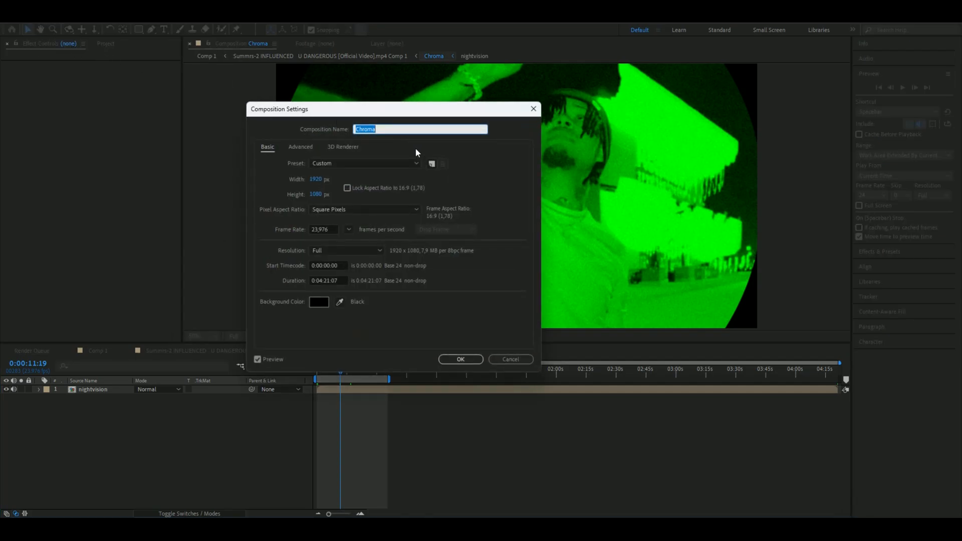
- Resize the Chroma comp to 40×48 px and squeeze nightvision's scale to about 2.8×45%
left_click(316, 179)
type("40")
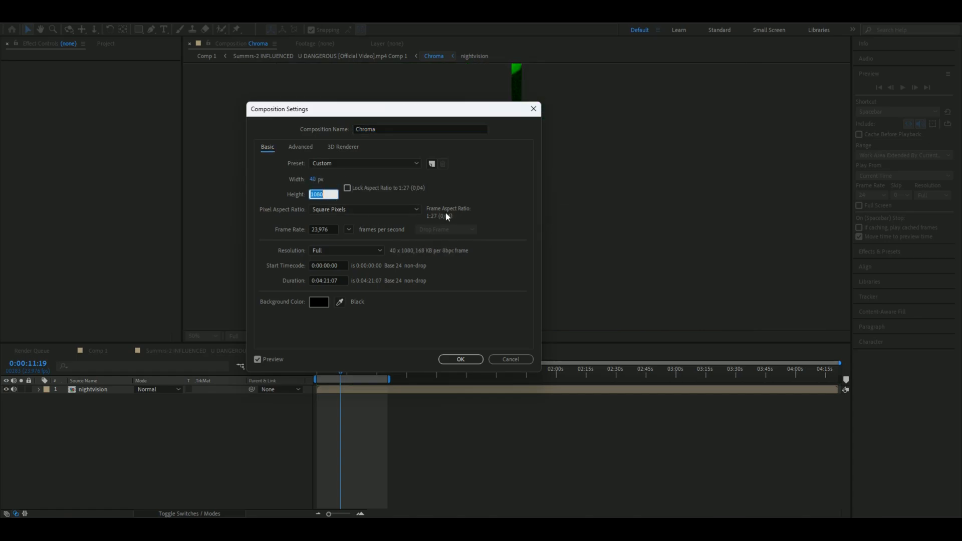
type("48")
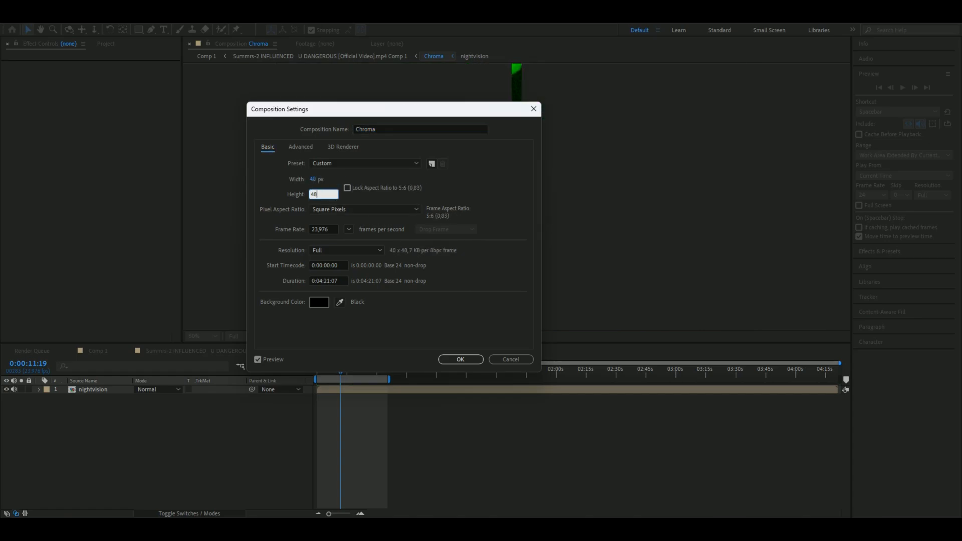
left_click(461, 359)
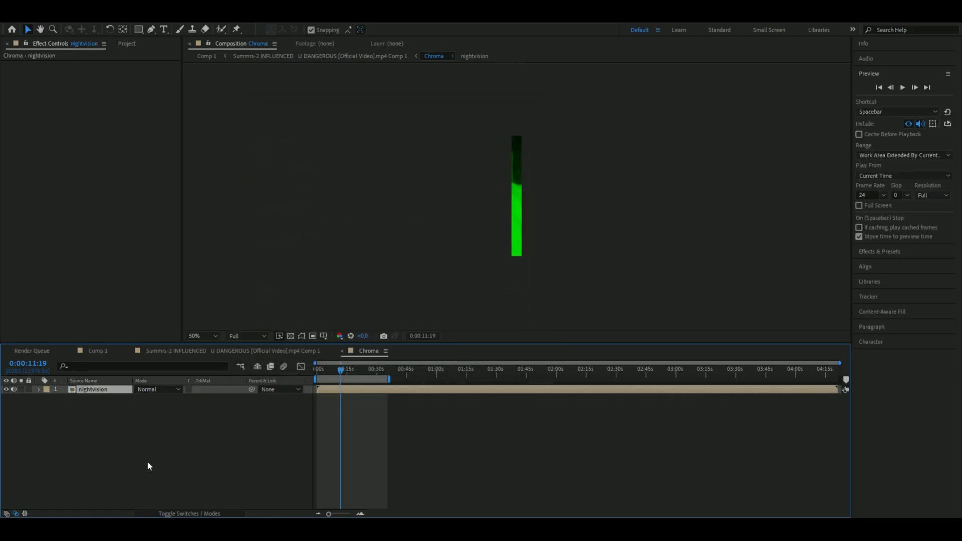
left_click(40, 389)
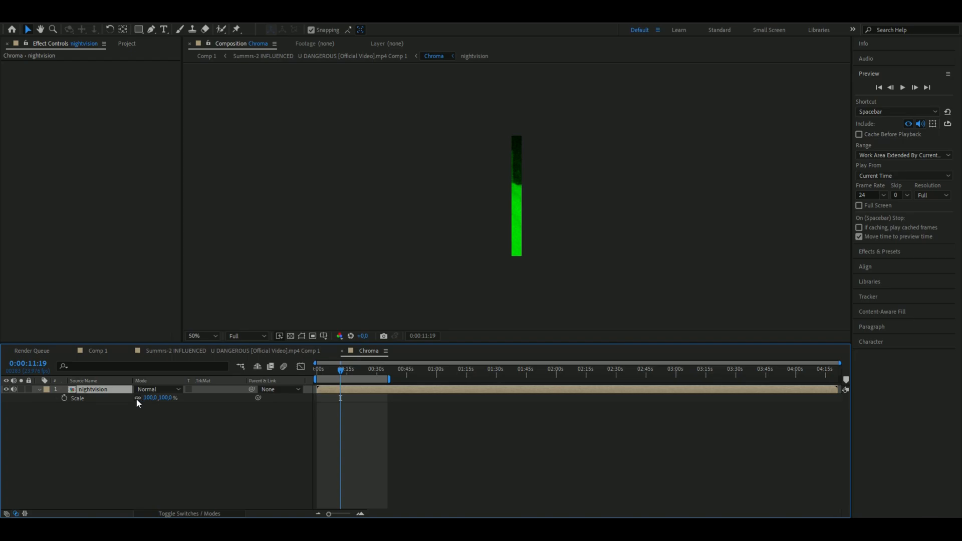
double_click(148, 398)
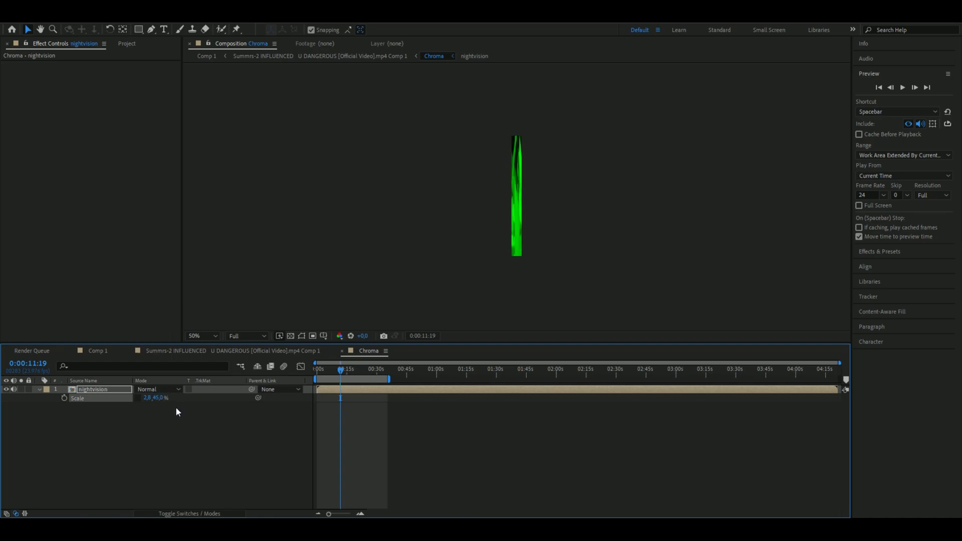
mouse_move(232, 360)
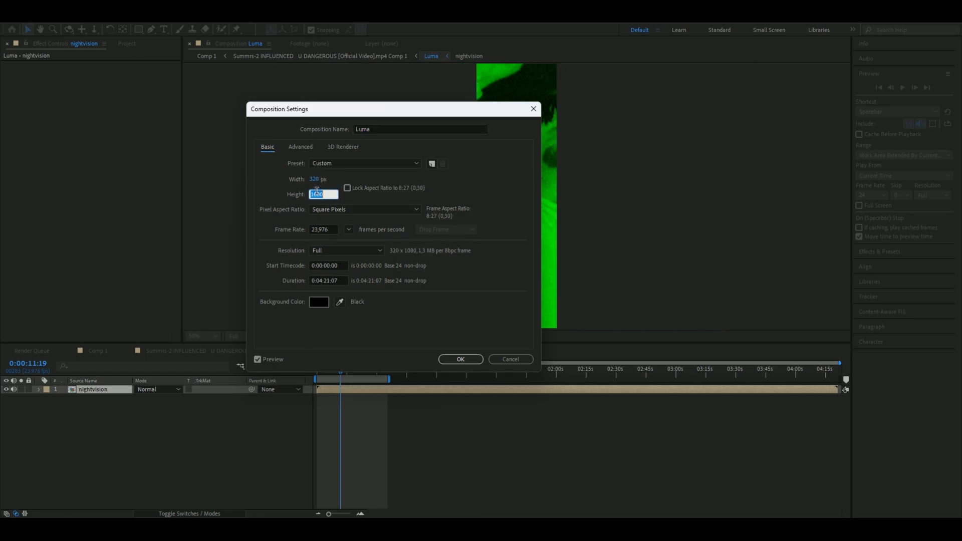
- Set the Luma comp height to 480 px and edit the nightvision layer's scale values
type("480")
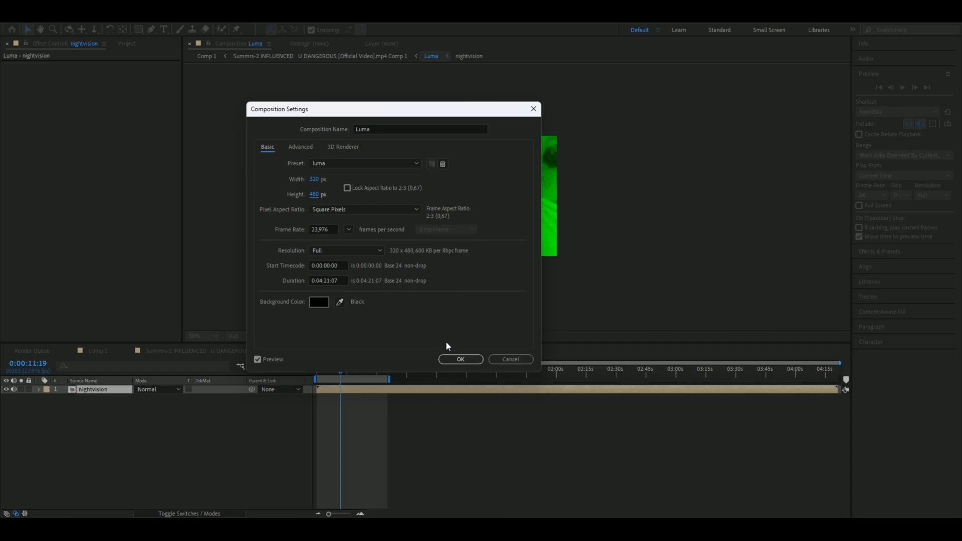
left_click(461, 359)
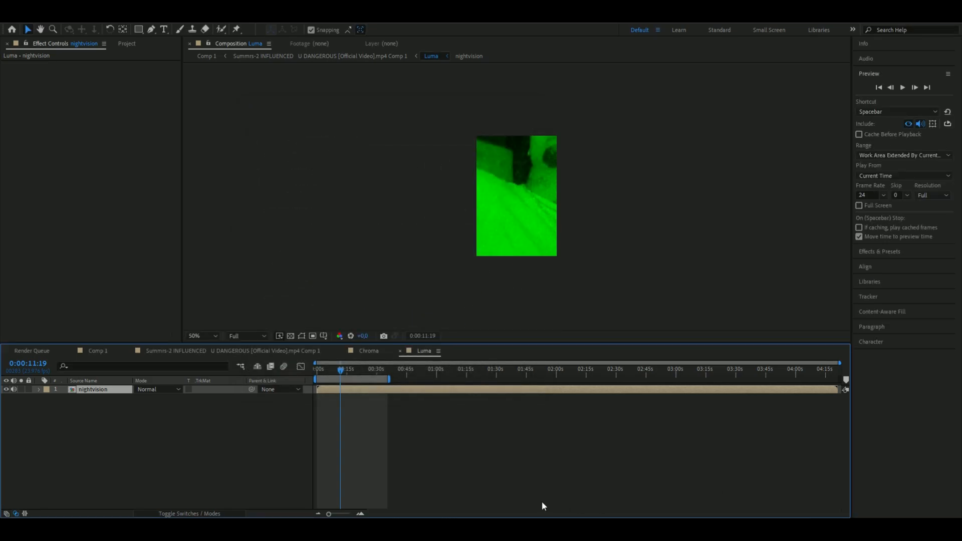
left_click(39, 389)
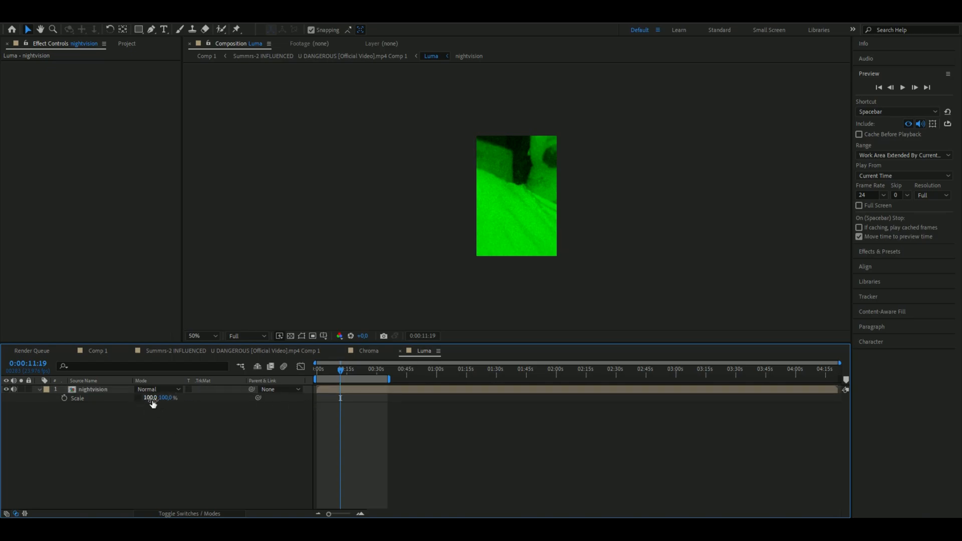
double_click(149, 398)
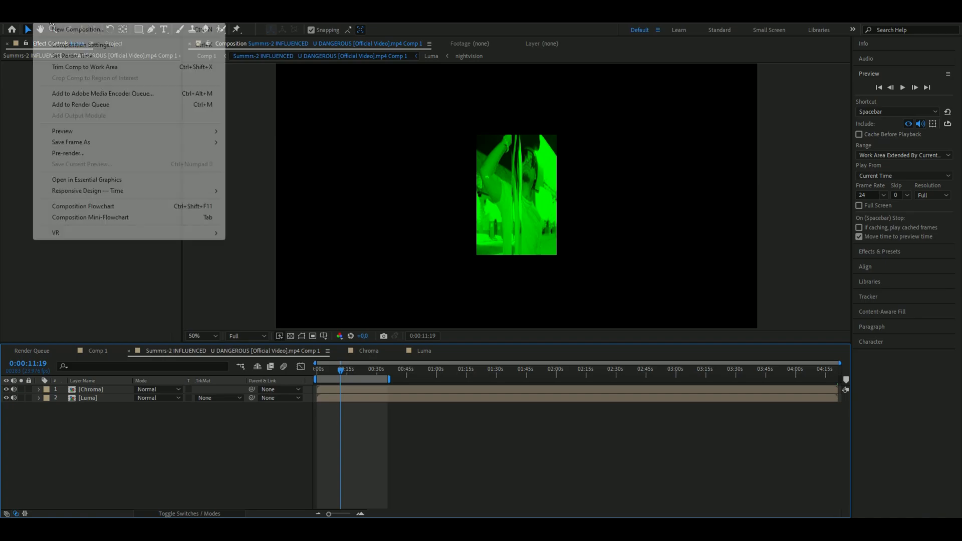
- Set the main comp to 854×480 at 15 fps and rescale the Chroma layer to fill it
left_click(85, 40)
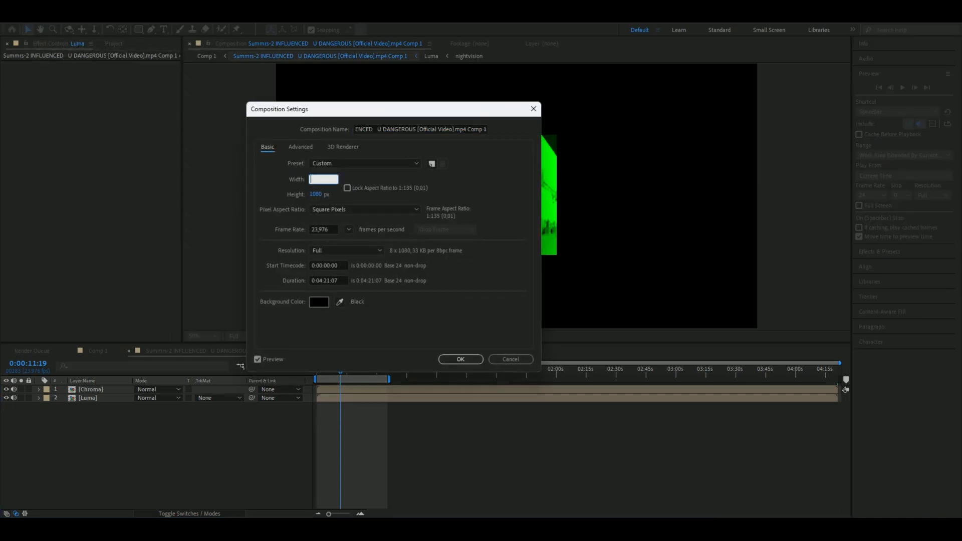
type("854")
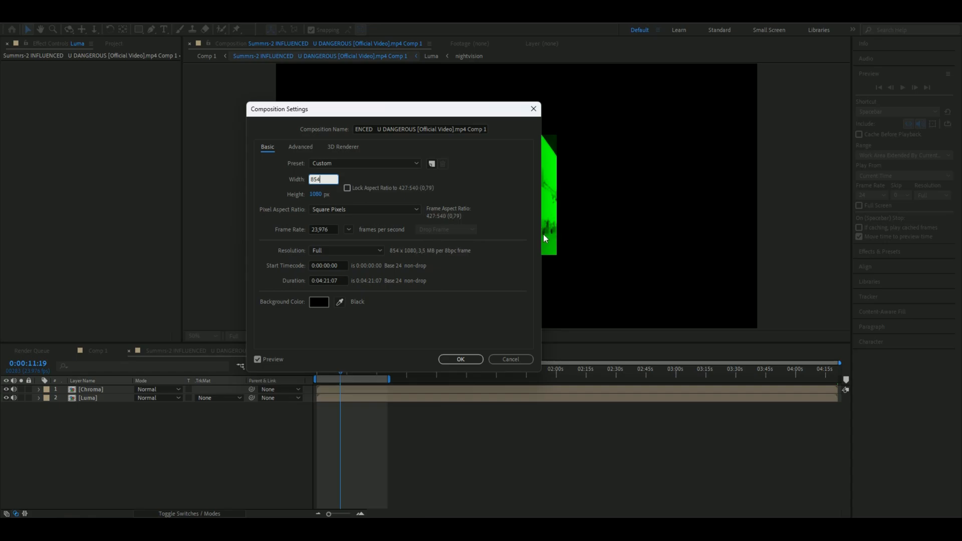
left_click(322, 194)
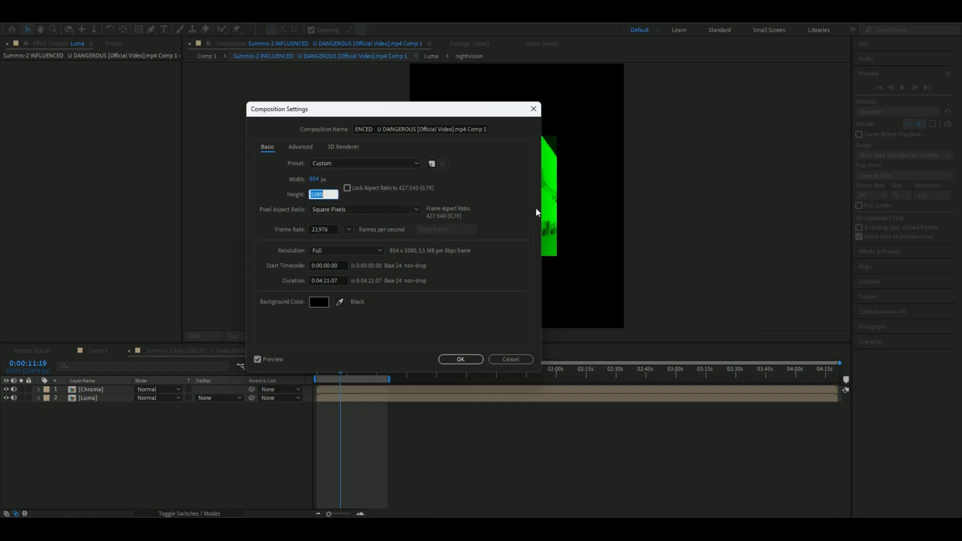
type("480")
left_click(328, 229)
type("15")
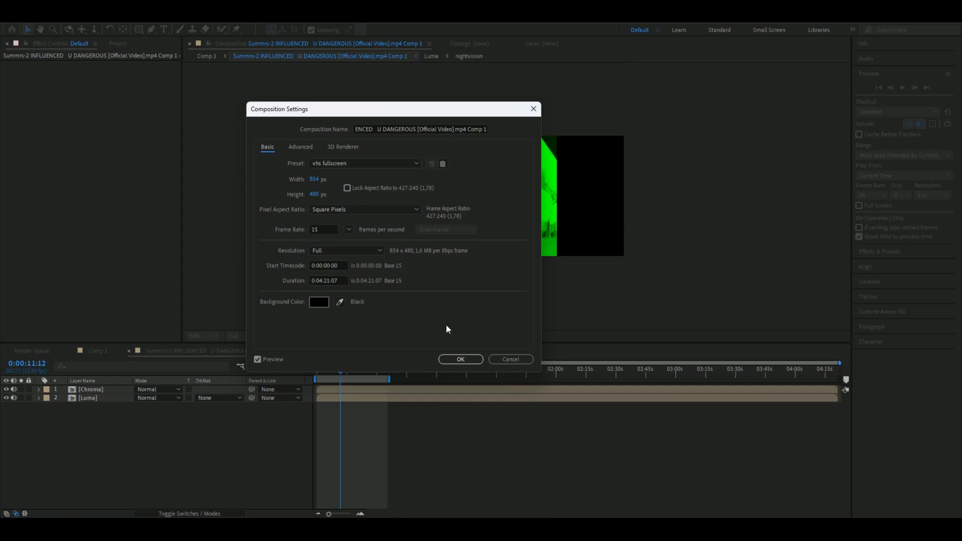
left_click(460, 359)
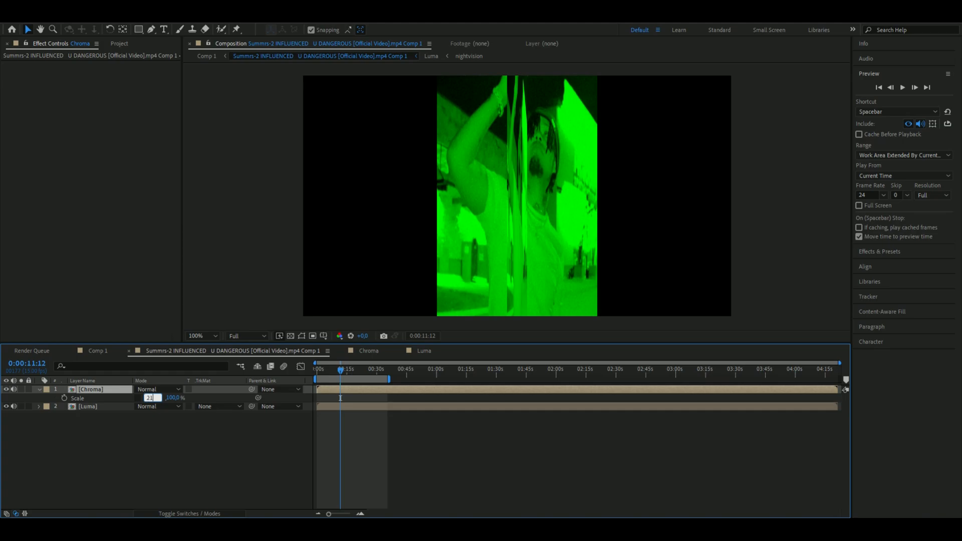
left_click(155, 406)
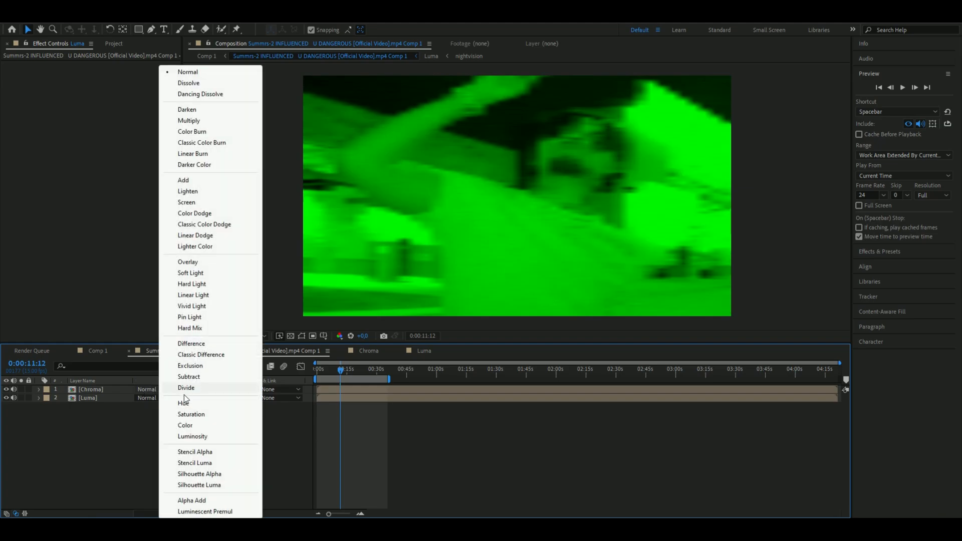
- Switch the Chroma layer's blend mode to Color and scrub the video to check it
left_click(185, 425)
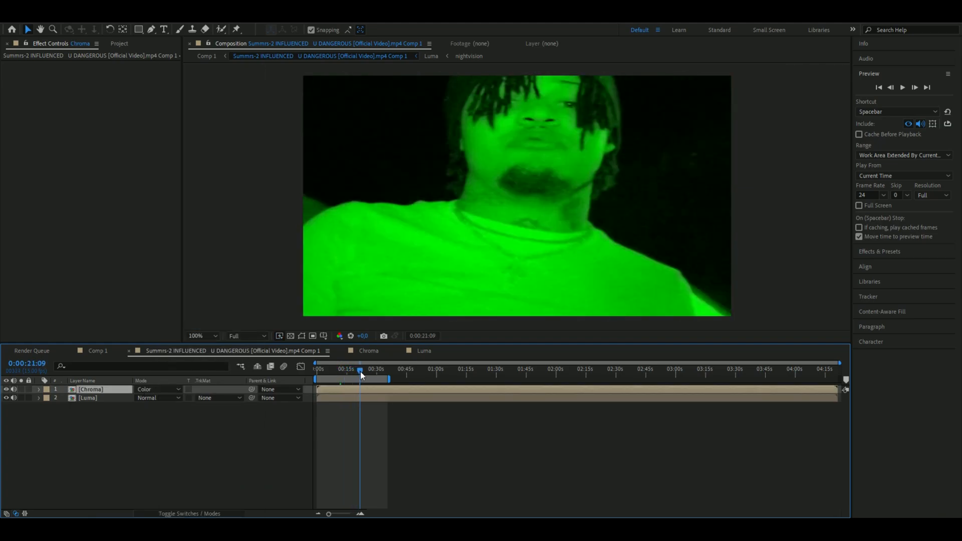
left_click_drag(361, 374, 342, 374)
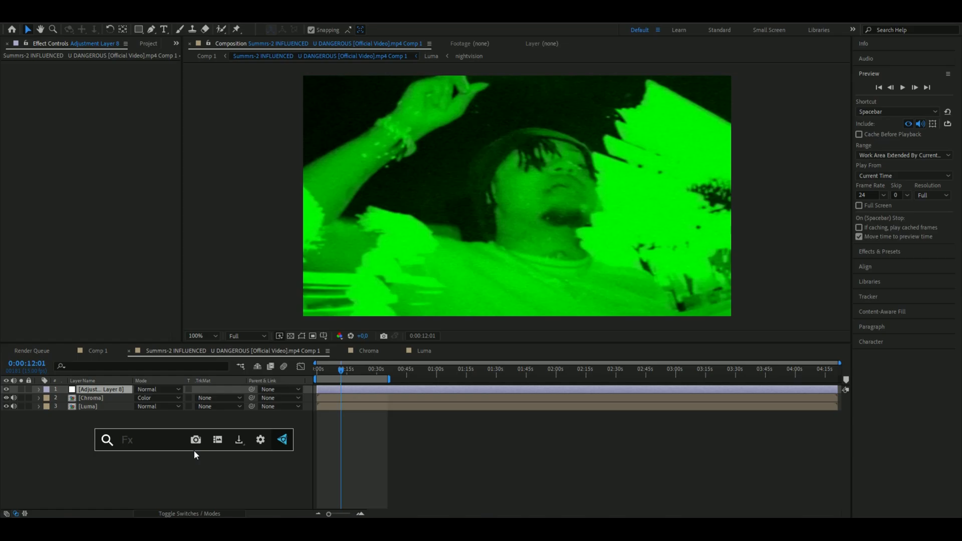
- Add Fast Box Blur with Repeat Edge Pixels, stronger Unsharp Mask, and Add Grain shown on final output
type("fas")
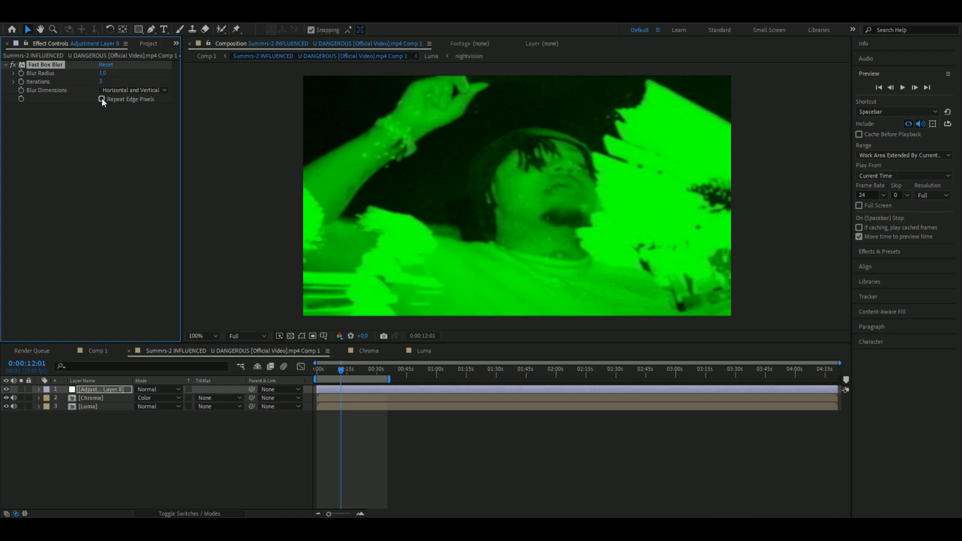
left_click(101, 98)
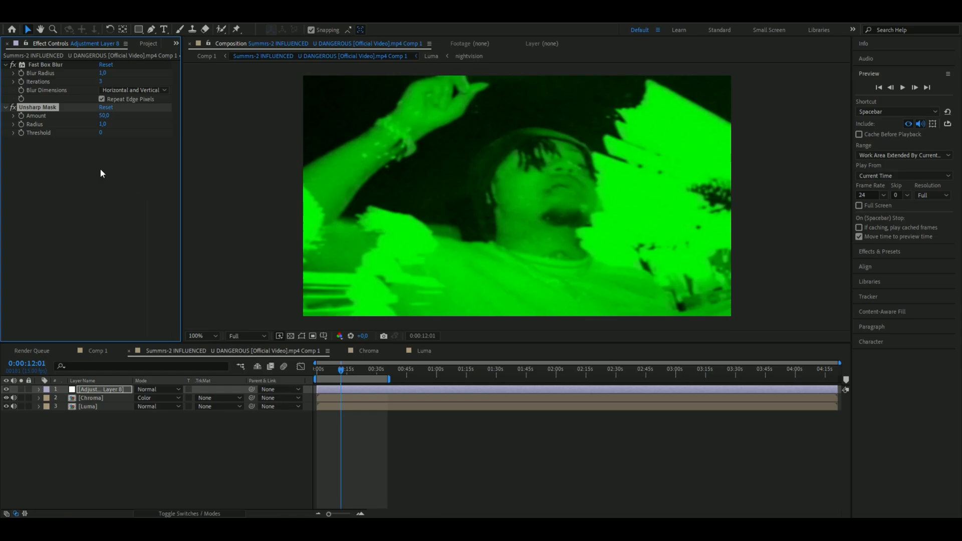
left_click_drag(104, 115, 123, 115)
type("0")
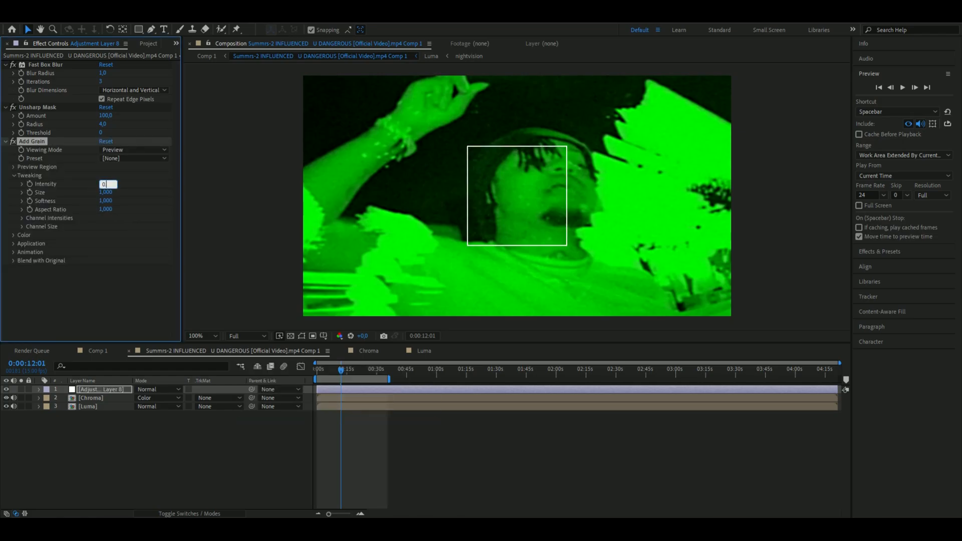
left_click(133, 150)
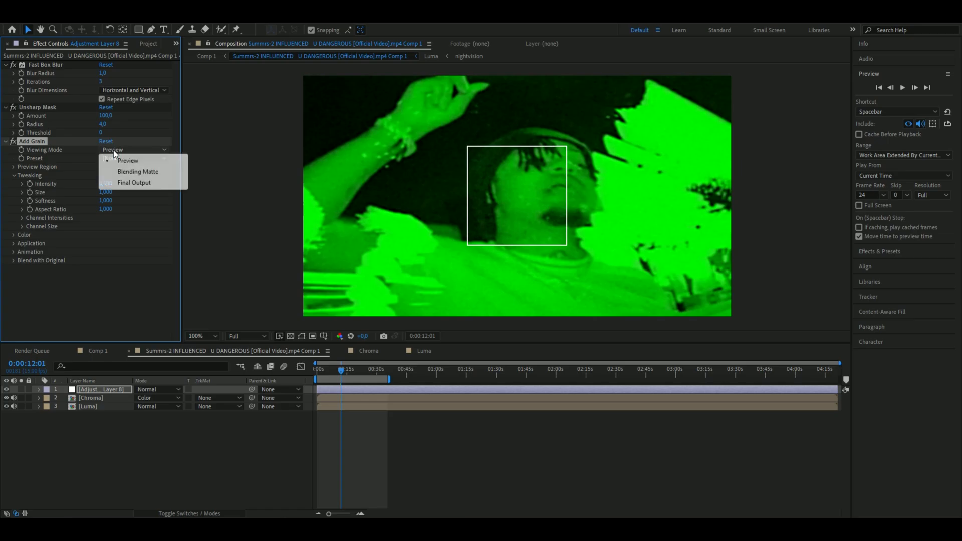
left_click(134, 183)
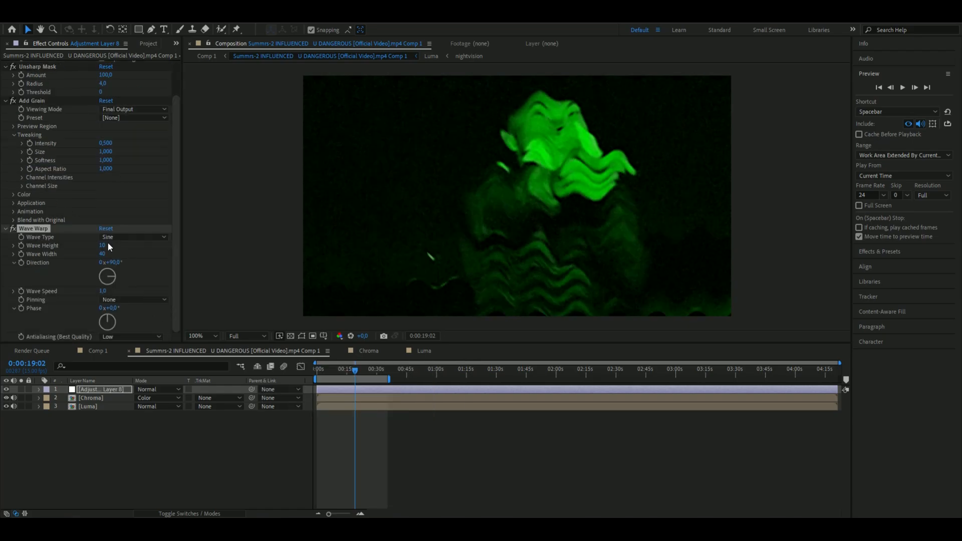
- Switch Wave Warp on Adjustment Layer 8 to Smooth Noise waves, height 3, width 40
left_click(133, 237)
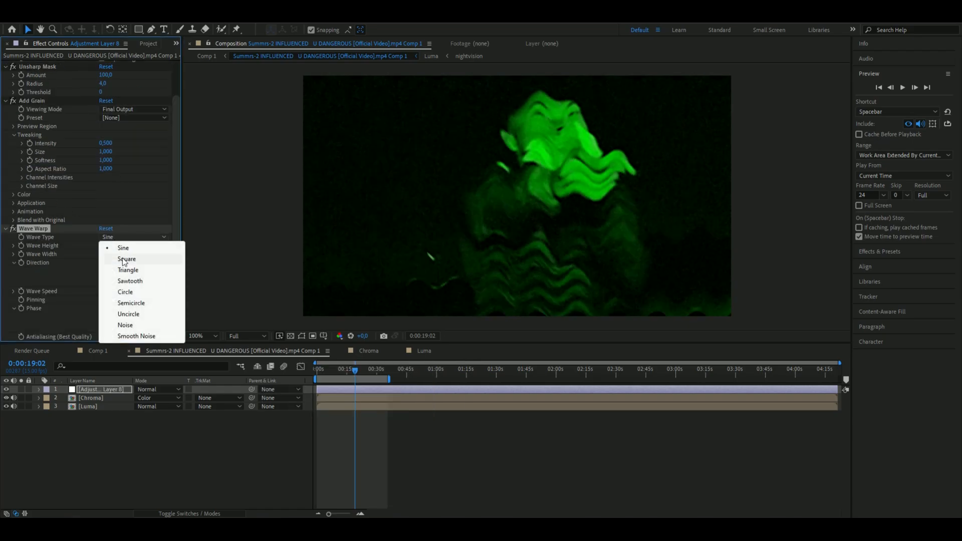
left_click(136, 336)
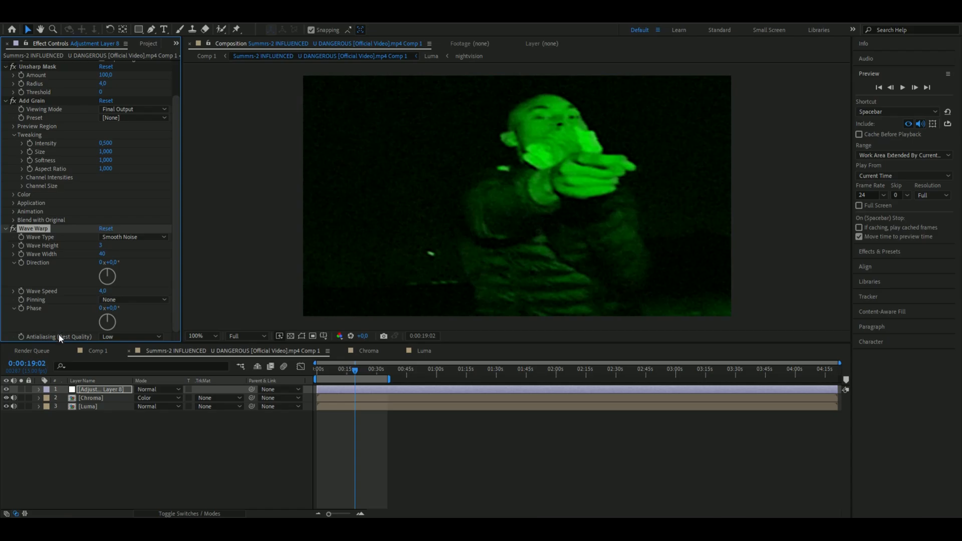
left_click(131, 336)
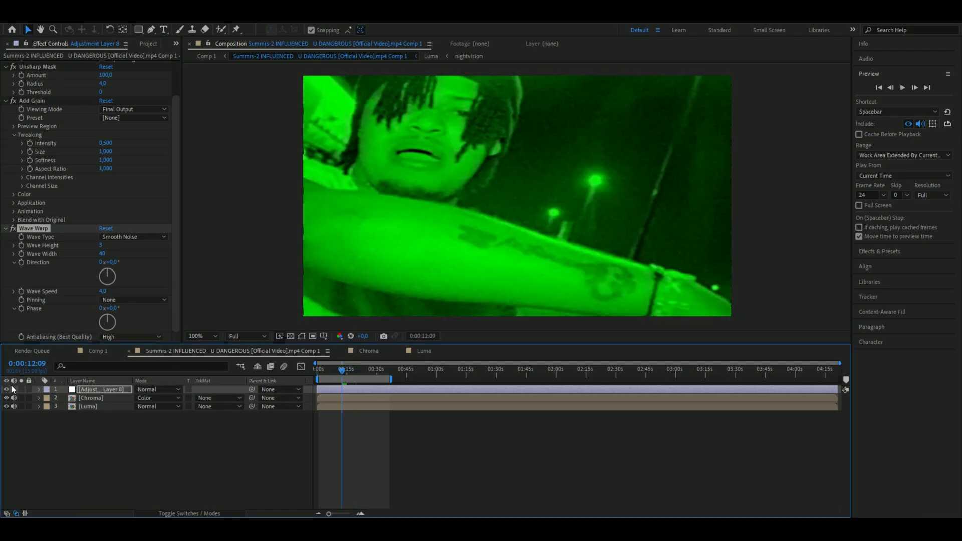
left_click(6, 390)
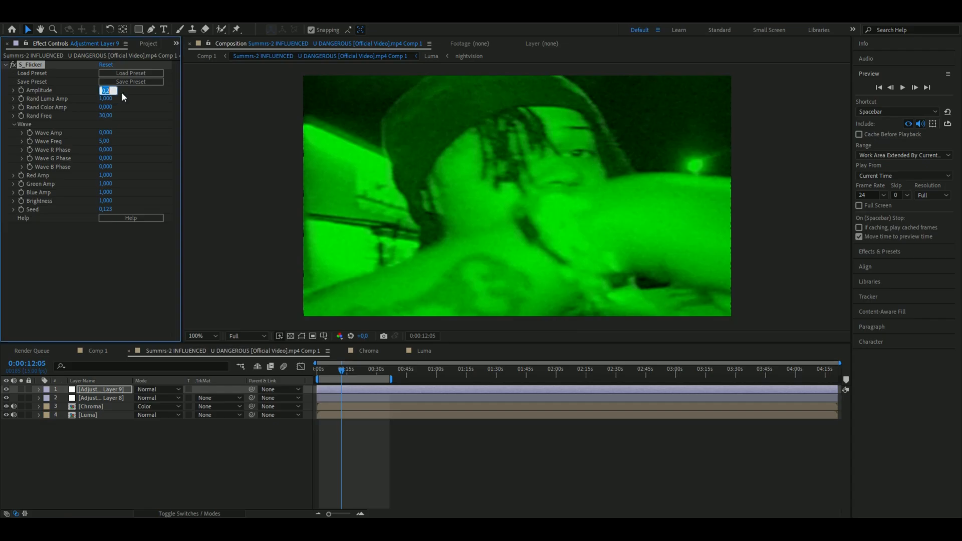
- Enter 1.0 for the S_Flicker Amplitude and Rand Luma Amp
type("1,0000")
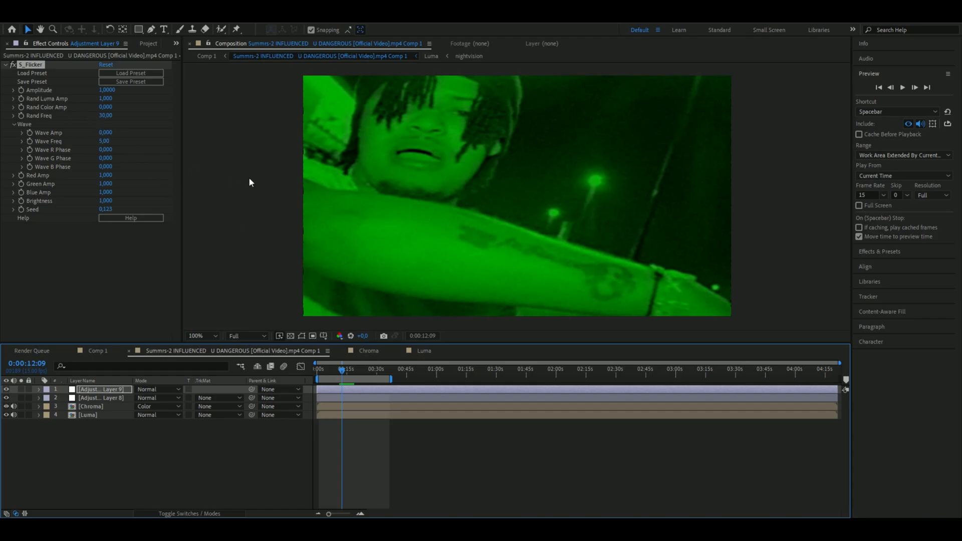
mouse_move(115, 400)
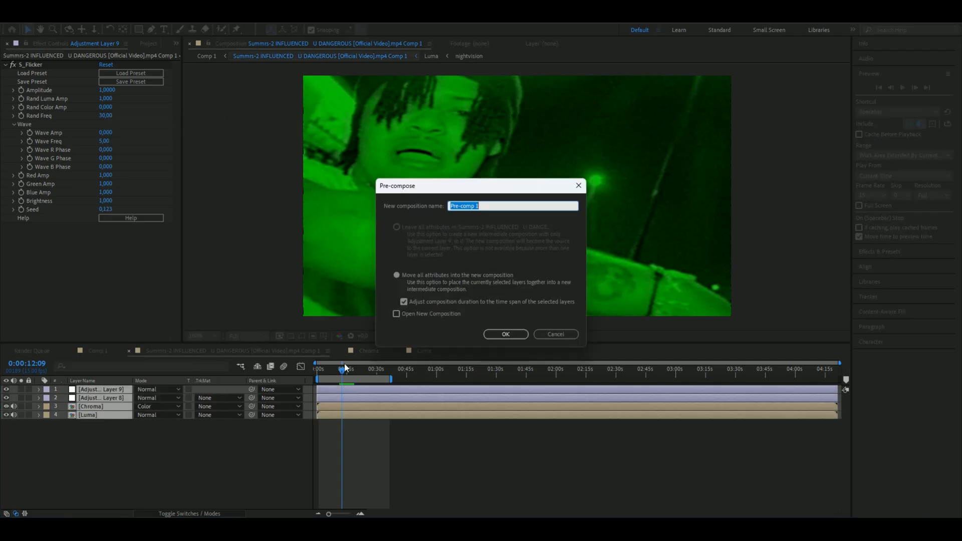
- Pre-compose the layers as 'nightvision', then draw a white ellipse and centre it
type("nightvisio")
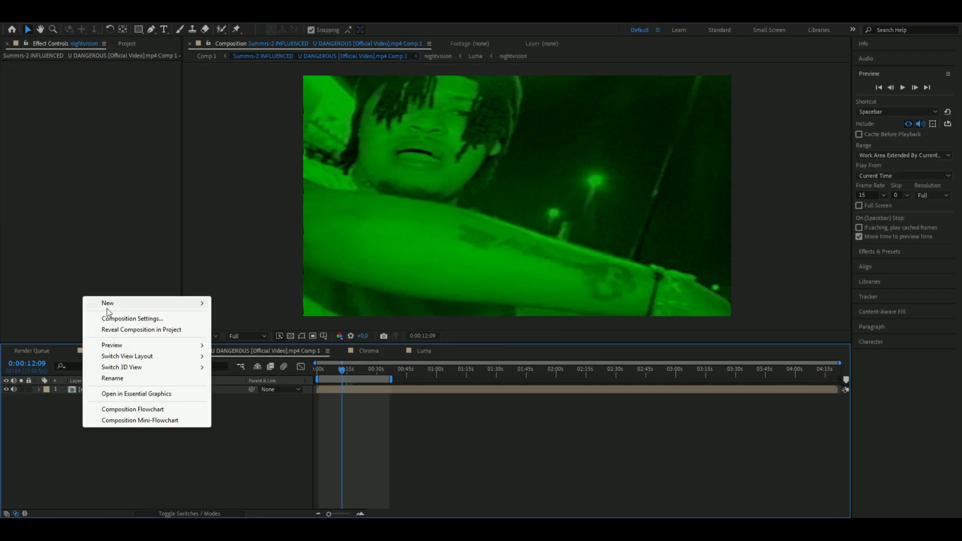
left_click(139, 27)
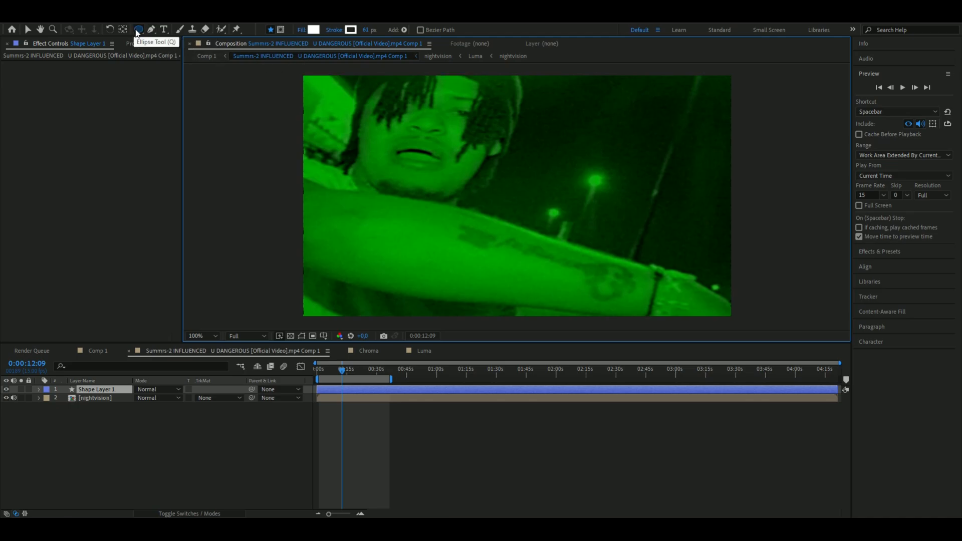
left_click_drag(502, 178, 570, 227)
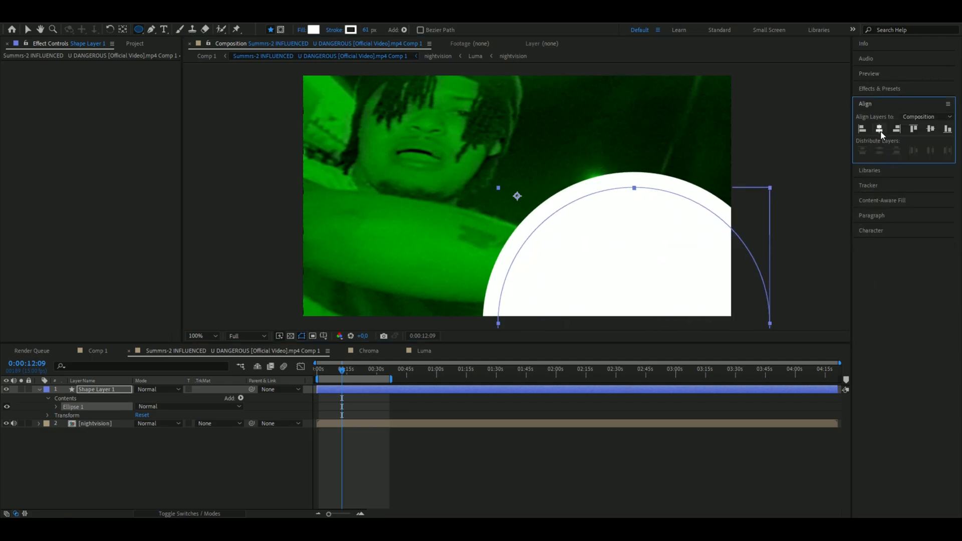
left_click(879, 130)
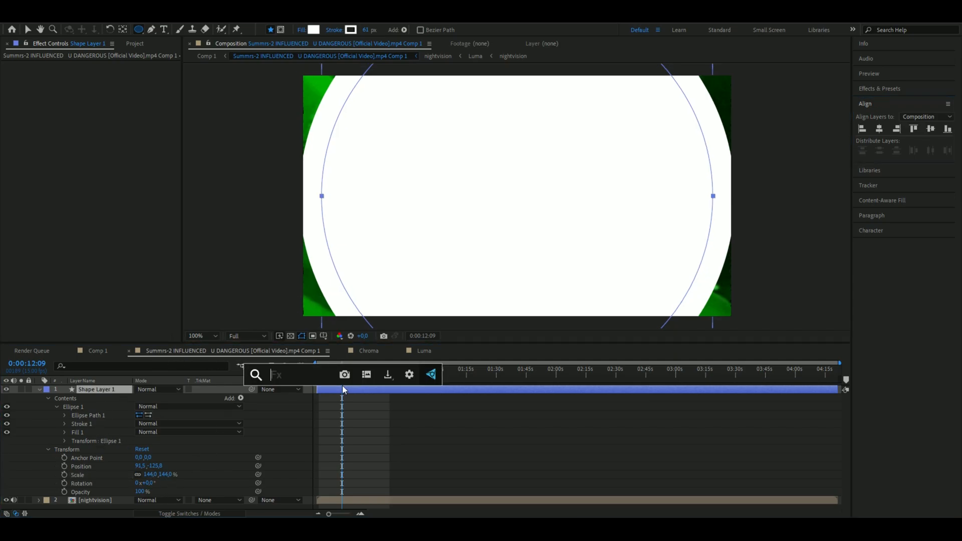
- Blur Shape Layer 1 (Gaussian Blur 25) and set it as nightvision's Alpha Matte
type("ga")
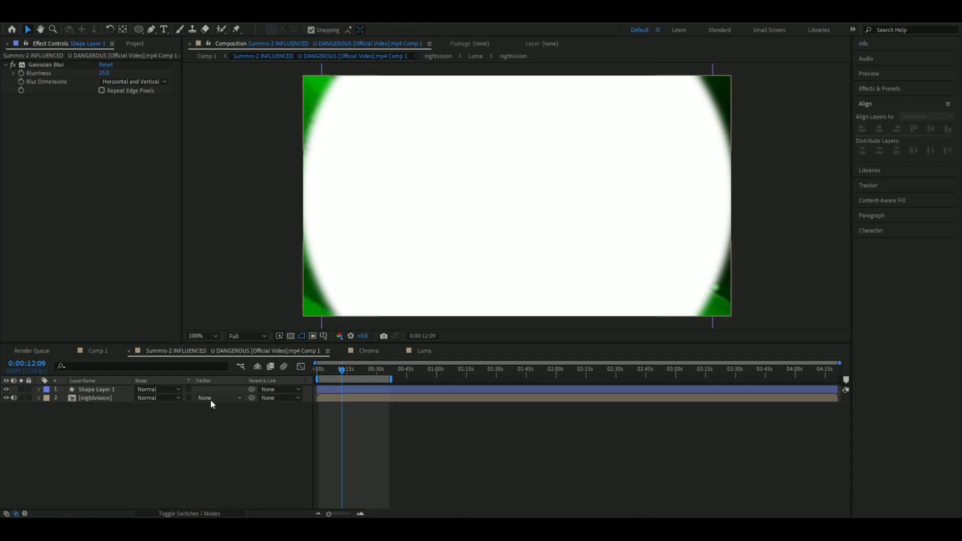
left_click(217, 398)
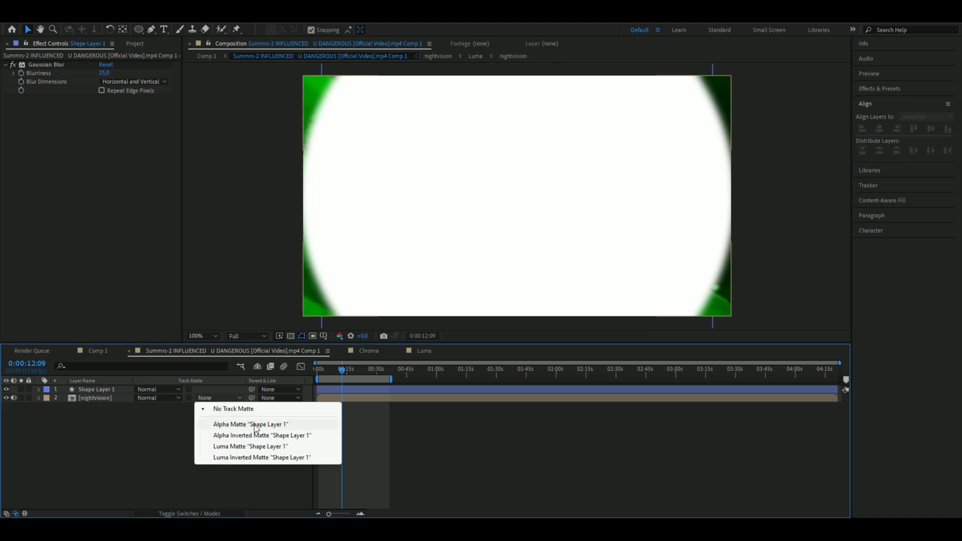
left_click(235, 424)
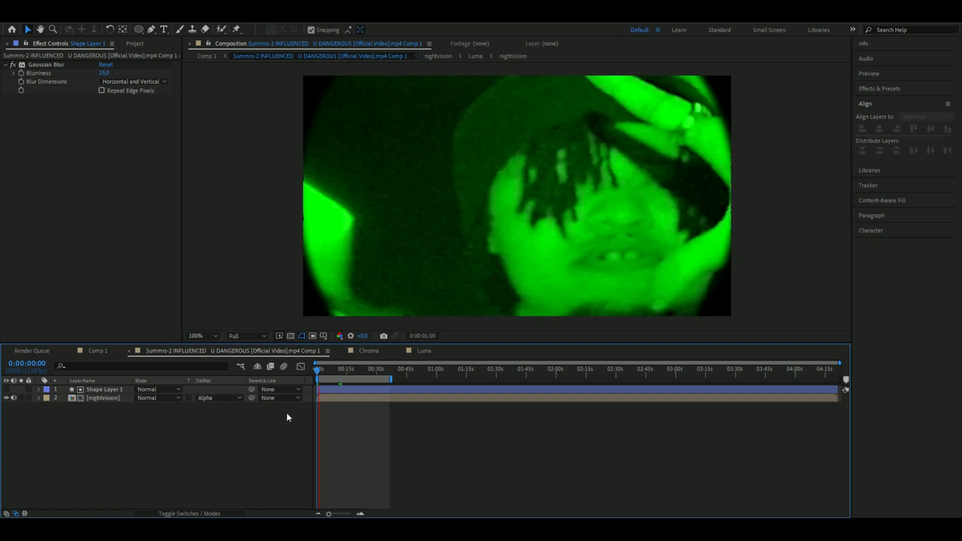
left_click(351, 371)
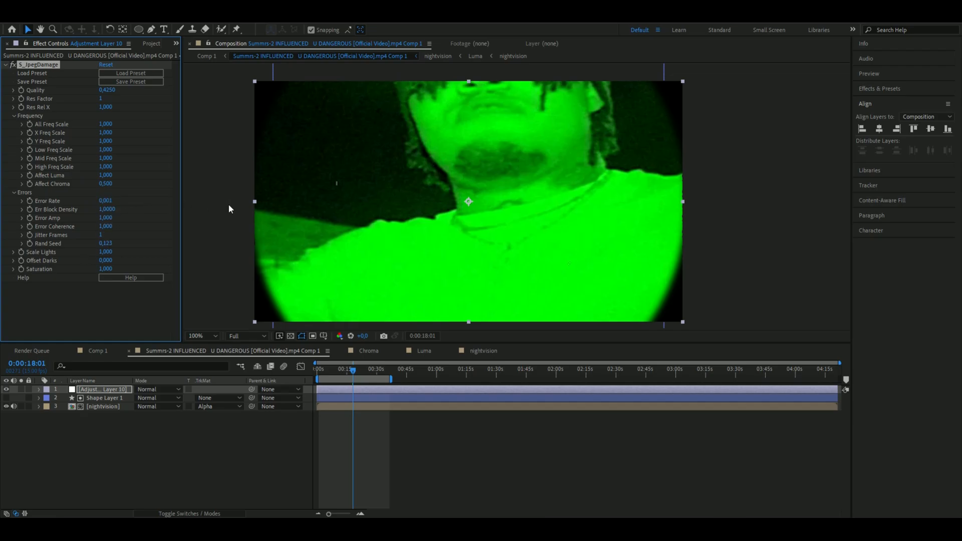
- Set S_JpegDamage Error Amp to 0.26 and Error Coherence near 1.93, then scrub the footage
left_click(105, 218)
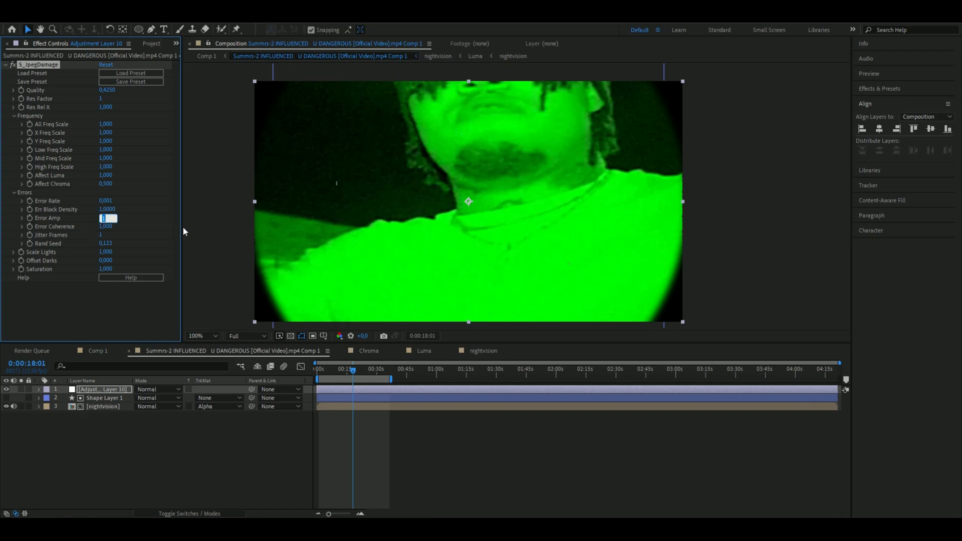
type("0,260")
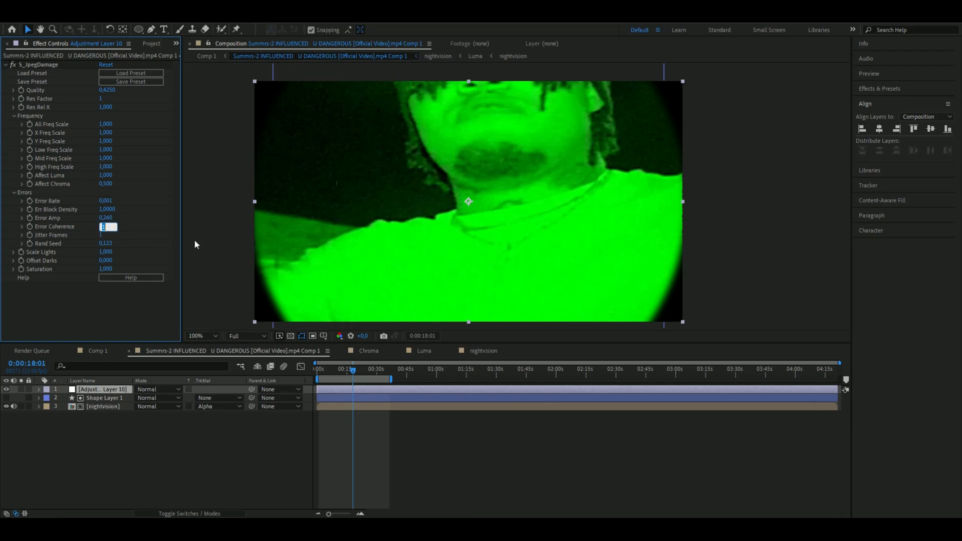
type("3.93")
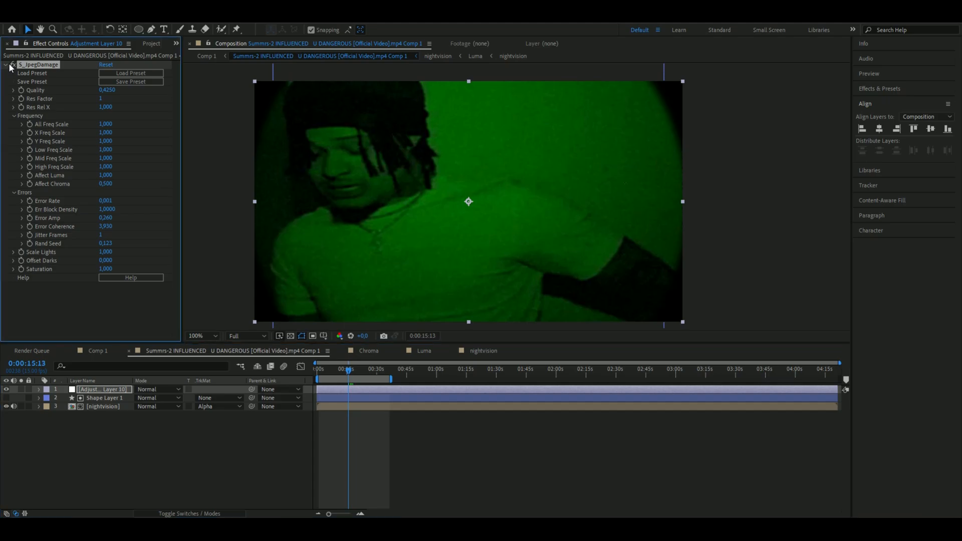
left_click_drag(347, 372, 355, 372)
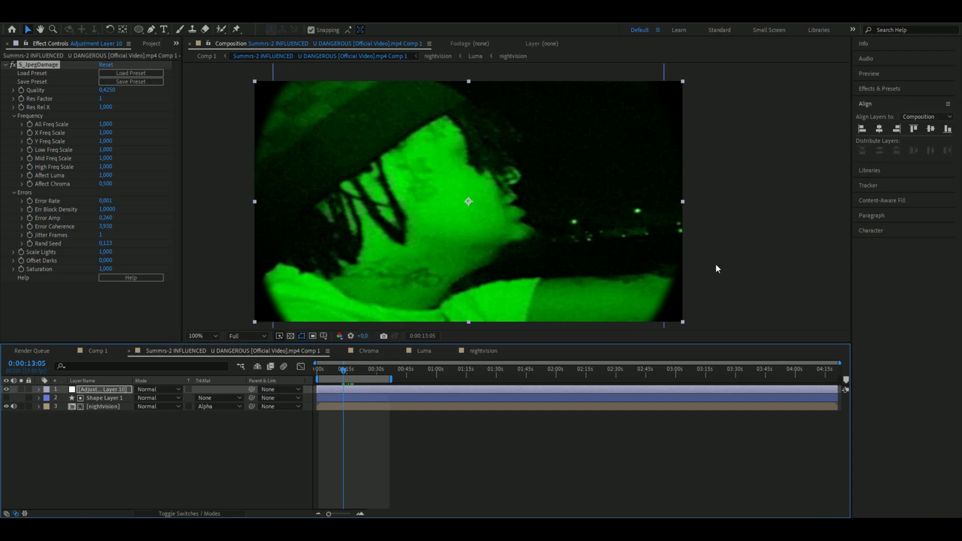
mouse_move(713, 269)
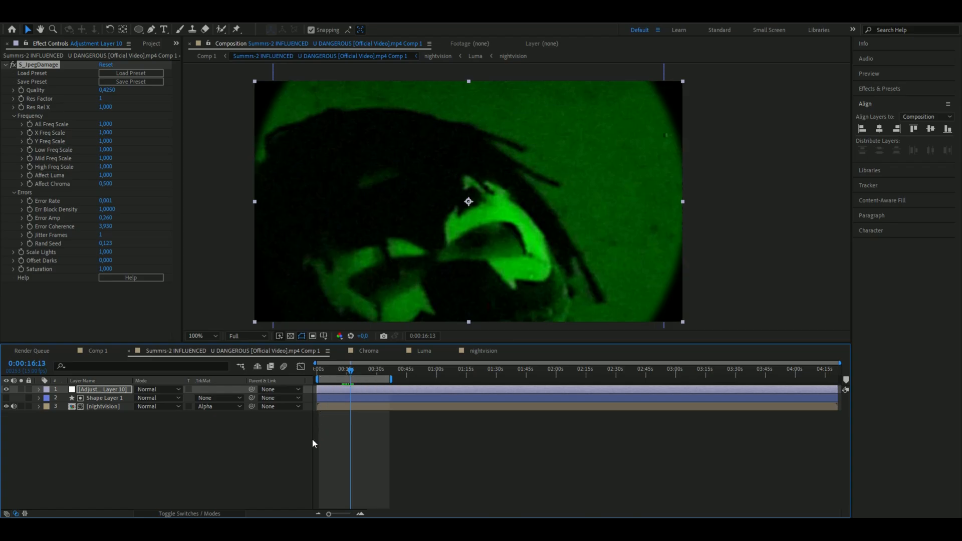
mouse_move(349, 373)
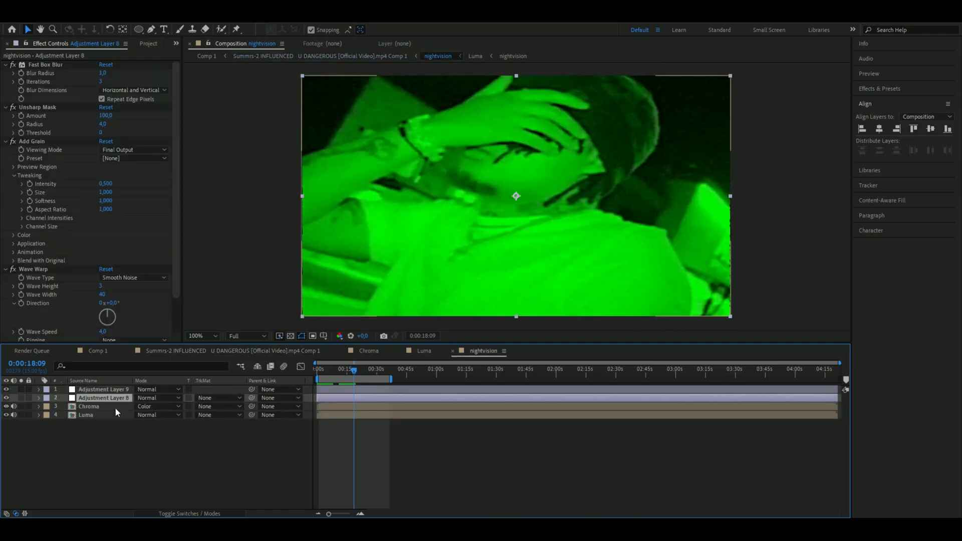
- Restrict the Invert effect on flicker Adjustment Layer 9 to the Green channel
left_click(105, 389)
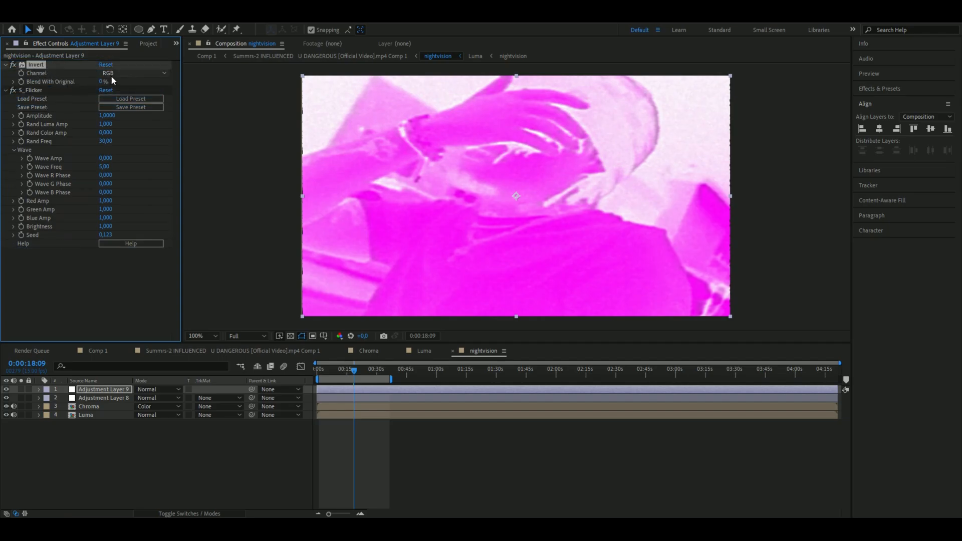
left_click(128, 73)
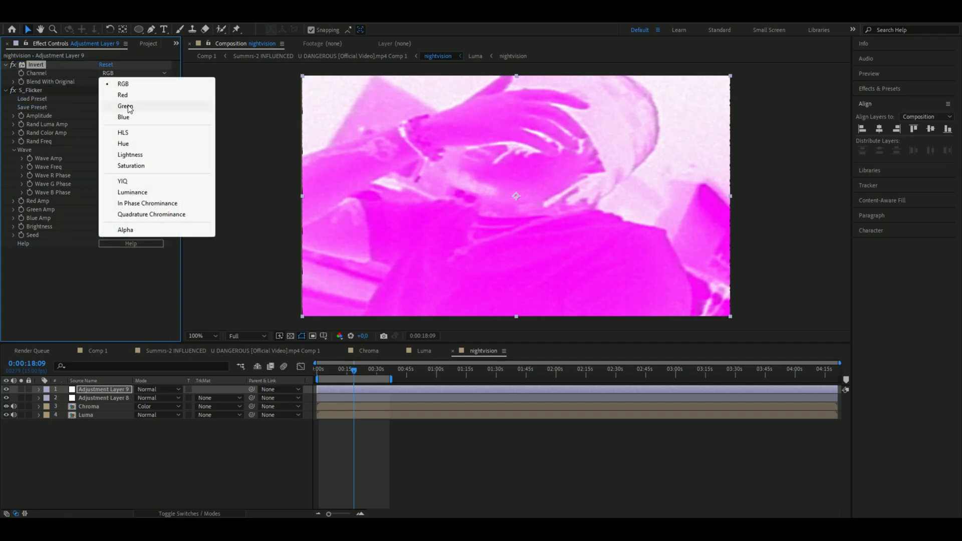
left_click(125, 106)
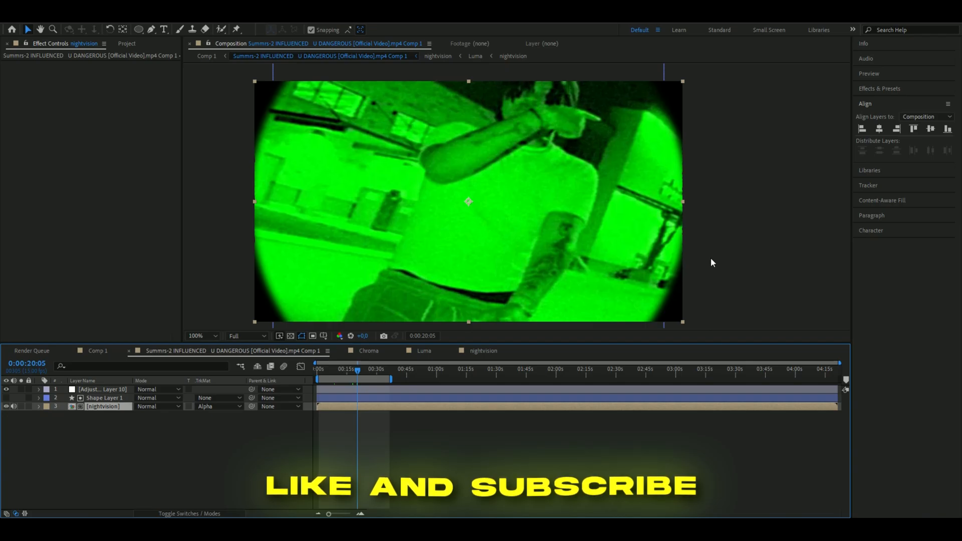
mouse_move(751, 219)
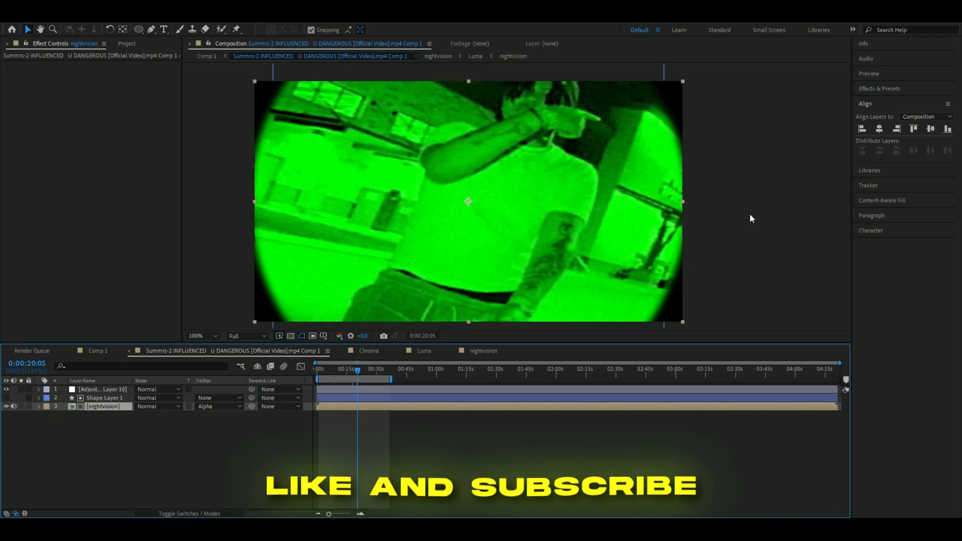